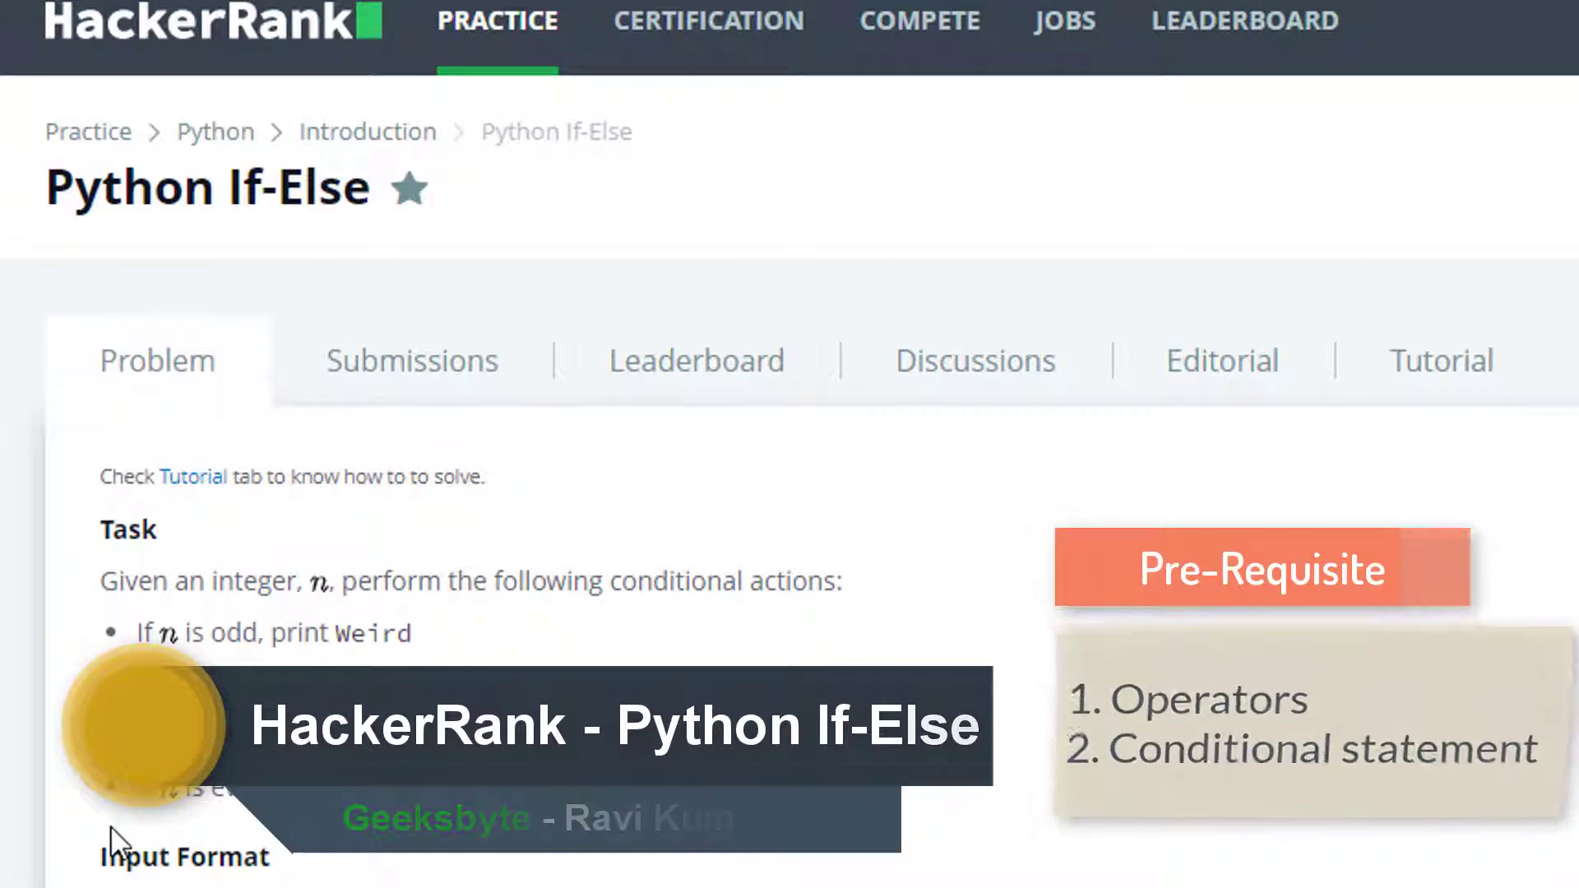
- Read the task conditions, highlighting n in the first rule, before reaching the editor
double_click(253, 580)
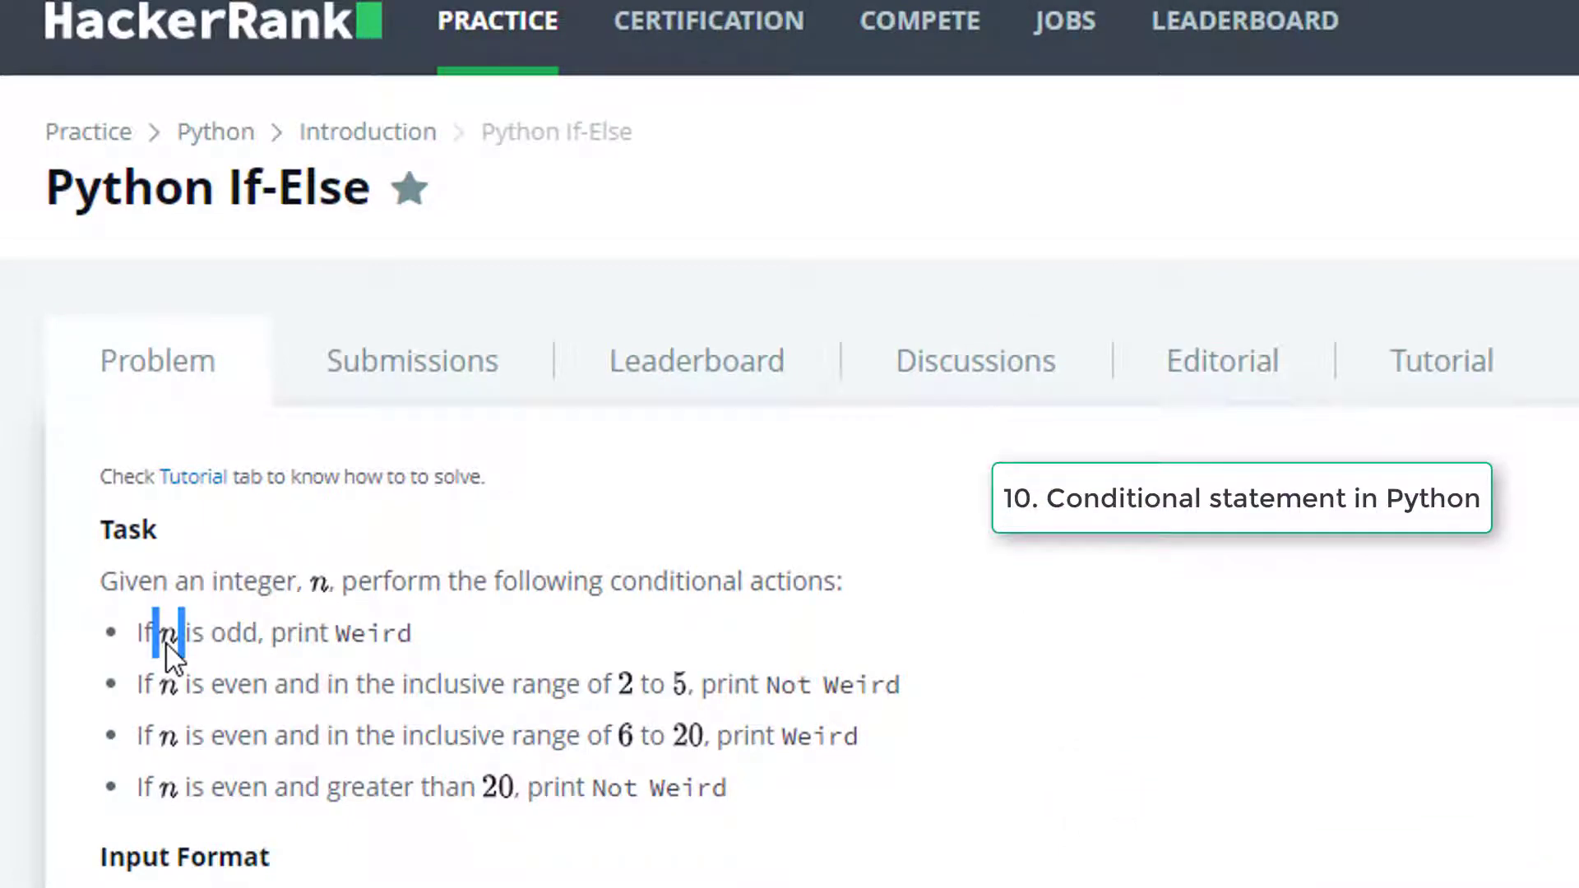
double_click(232, 631)
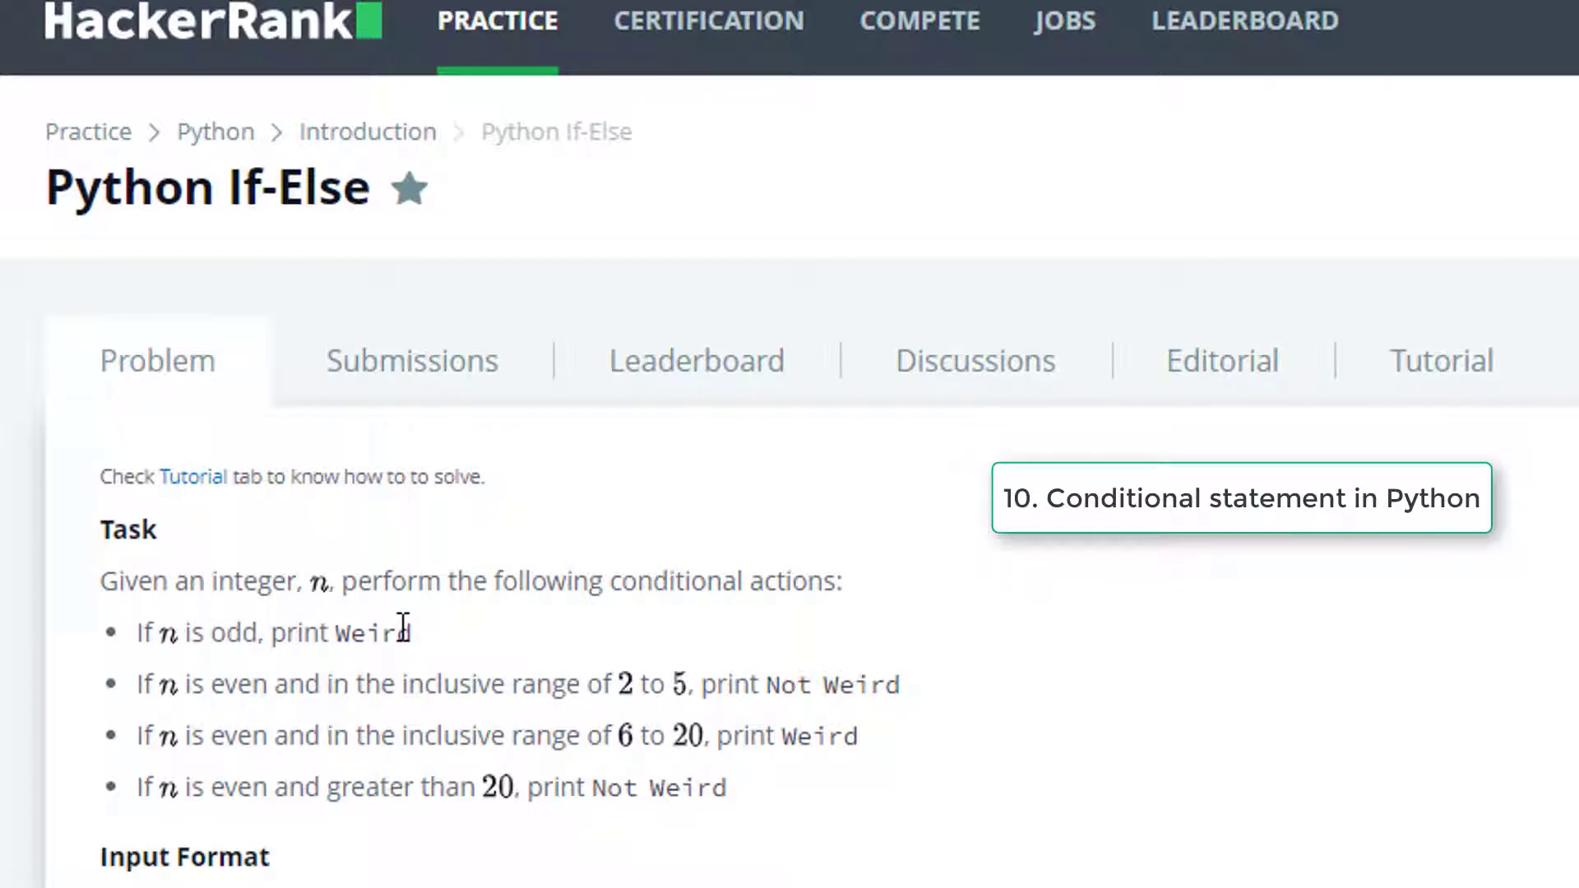
double_click(372, 632)
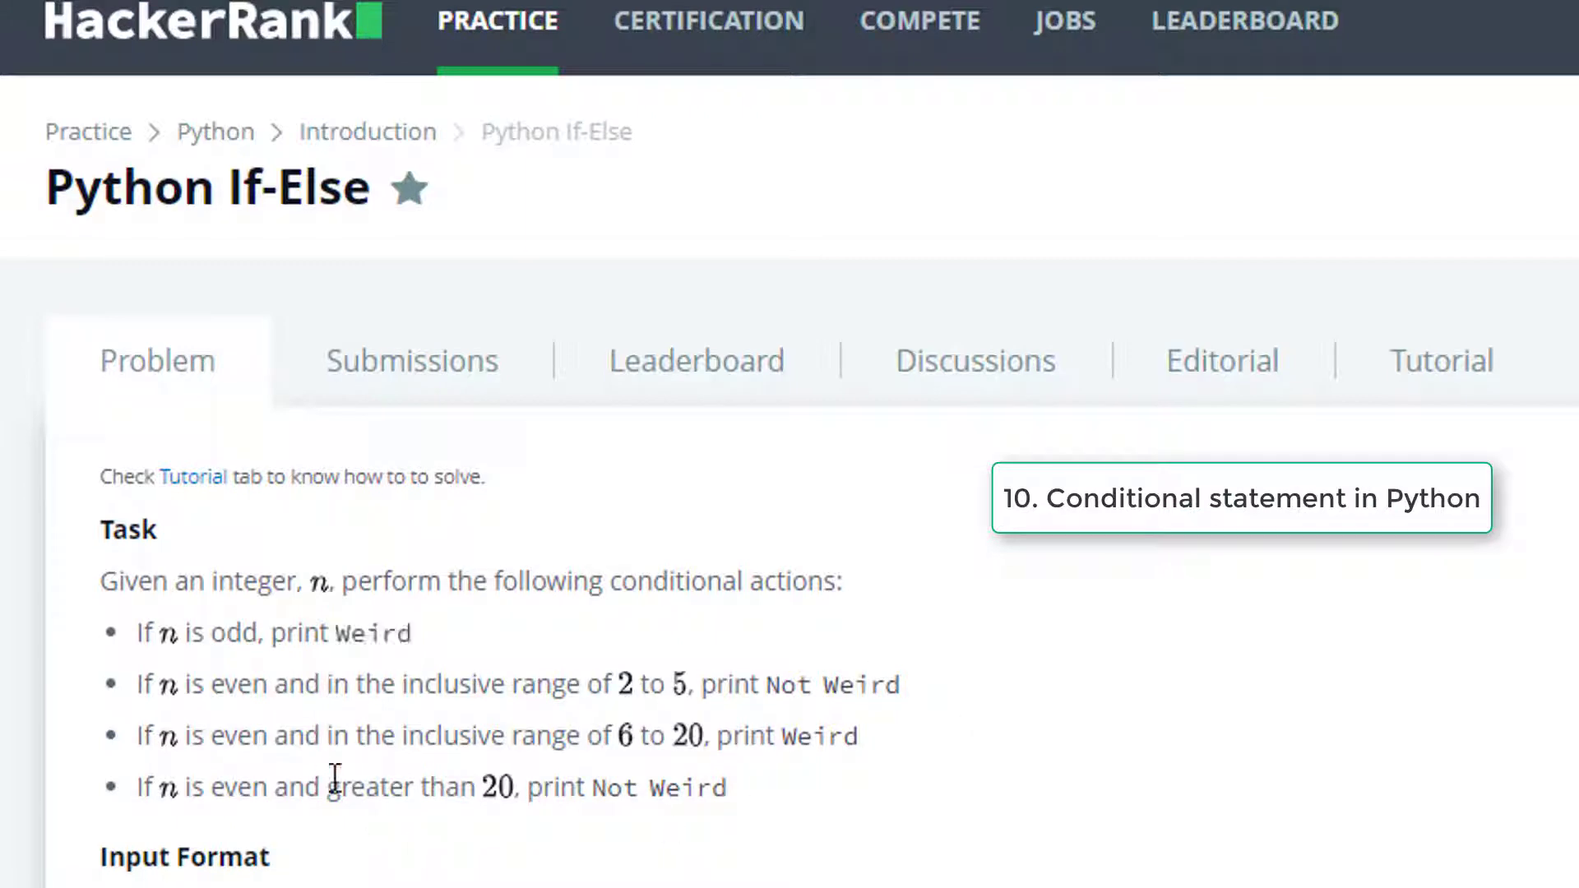
scroll(down, 3)
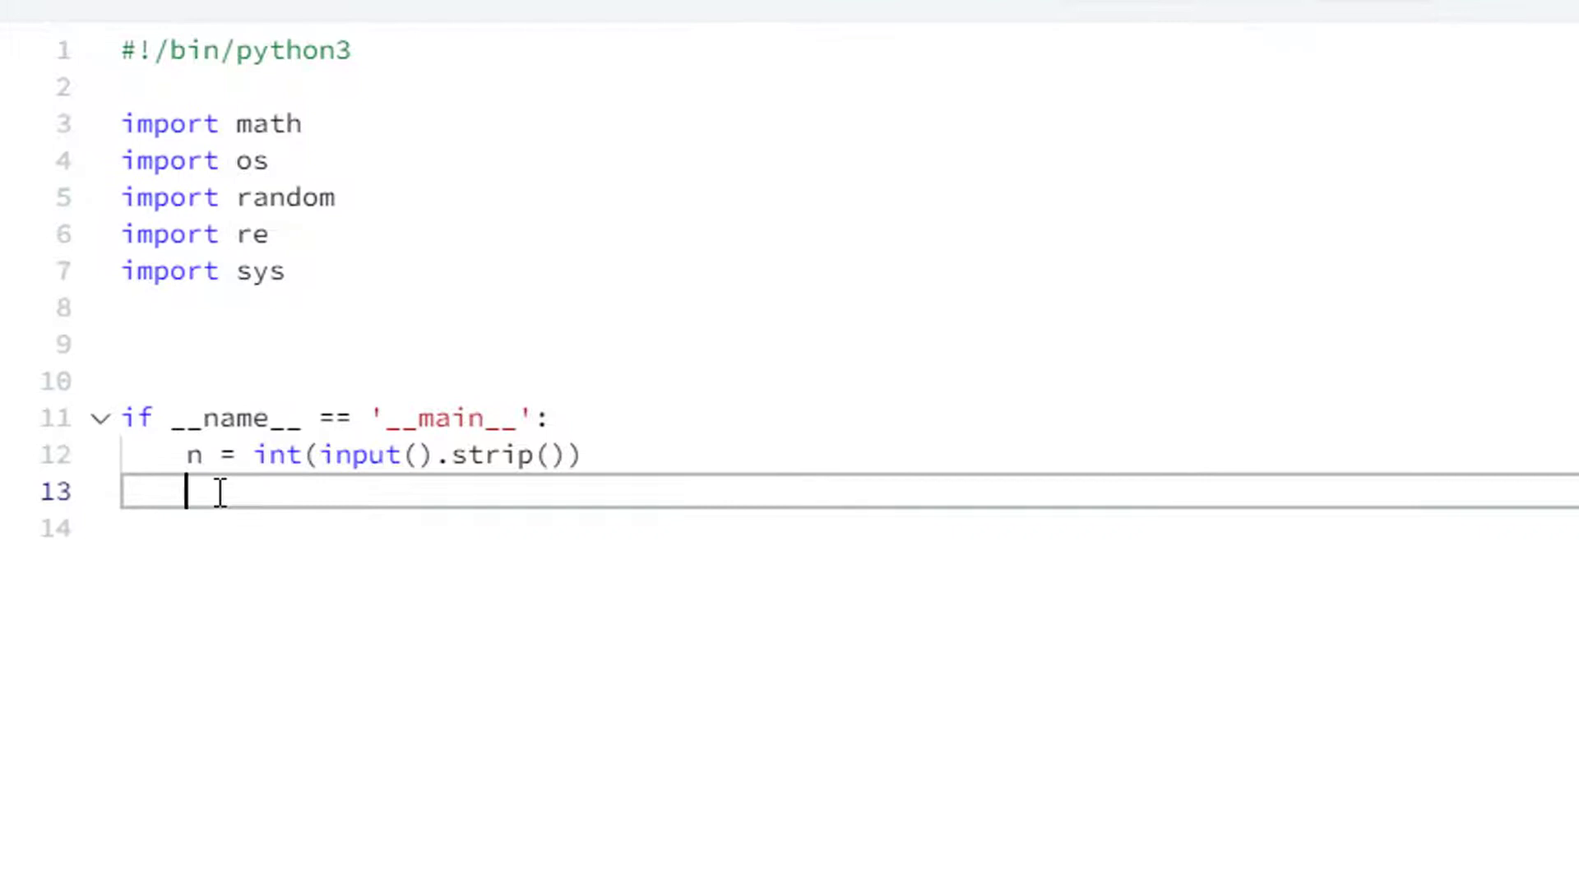
mouse_move(352, 456)
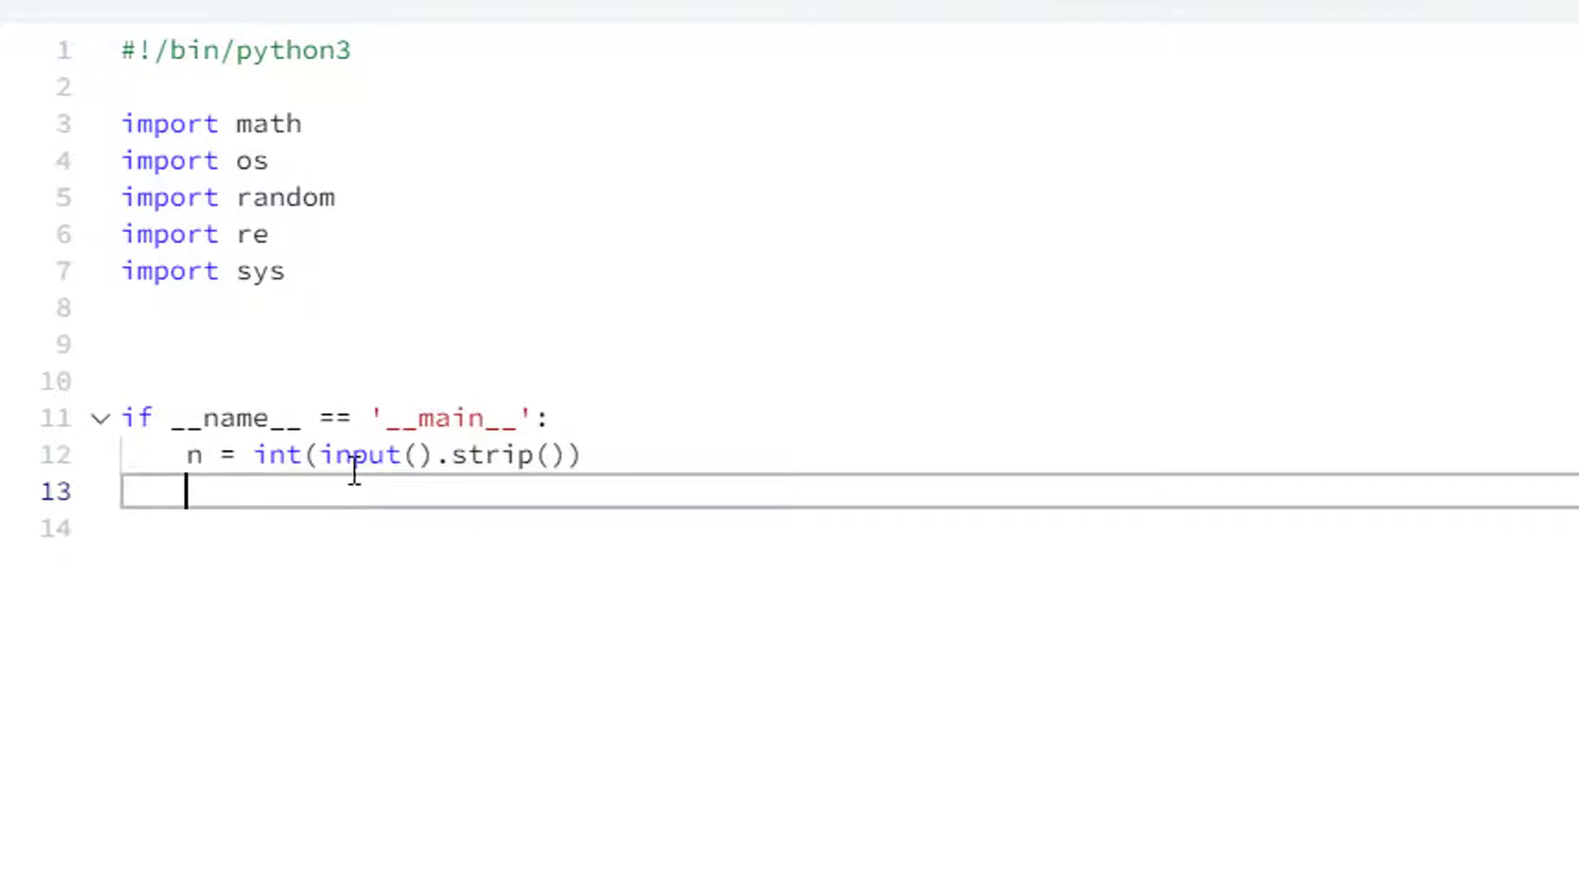
mouse_move(447, 474)
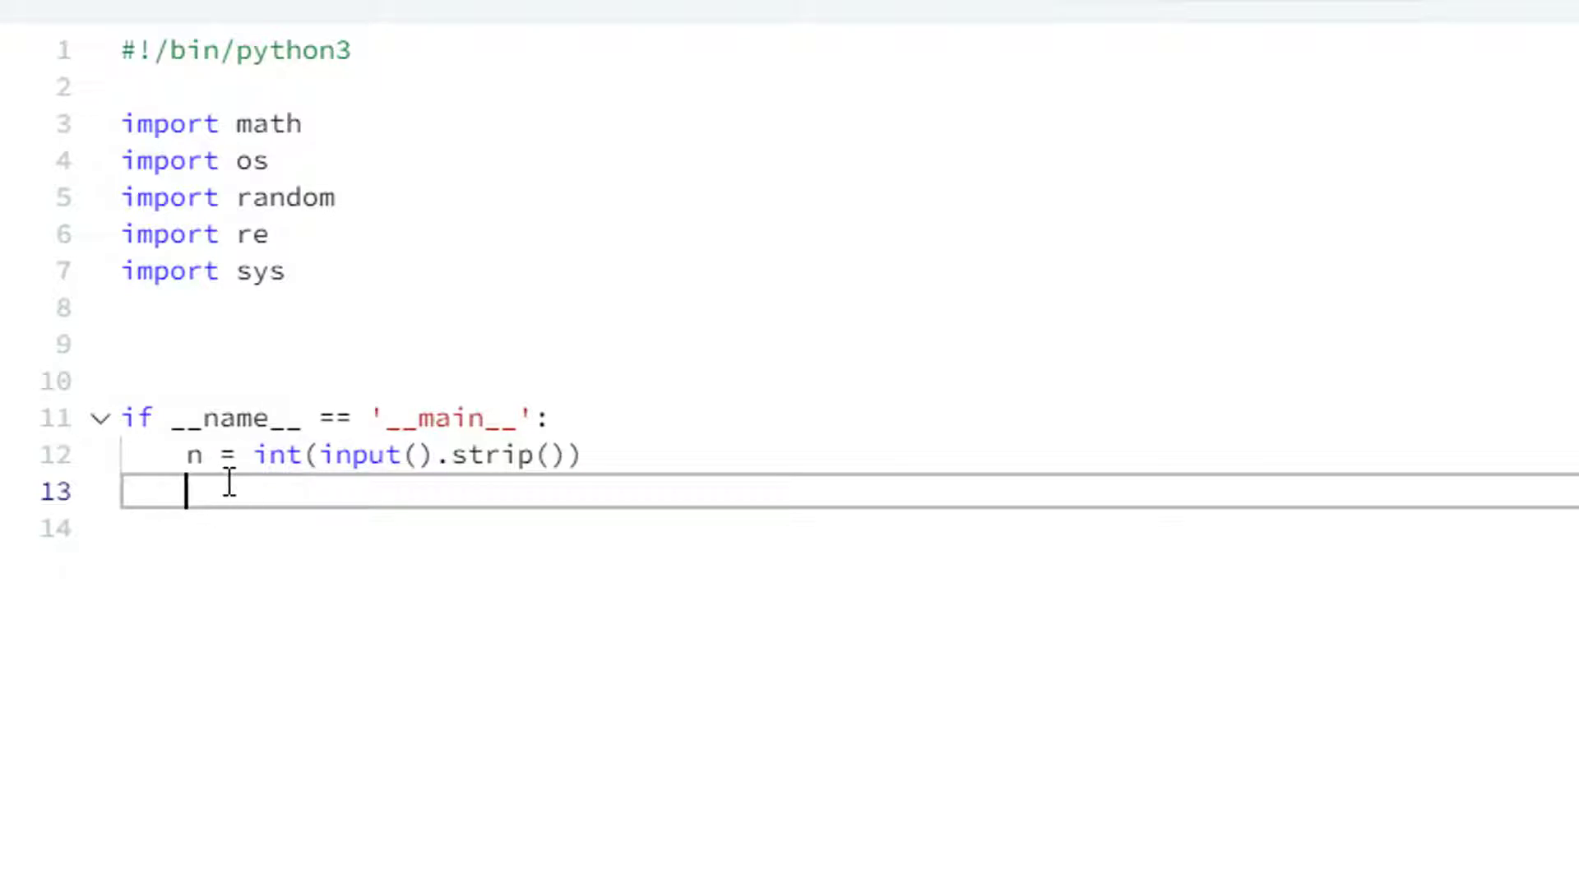
- Write the if n %2 == 0: even check with an else branch printing "Weird"
text(if)
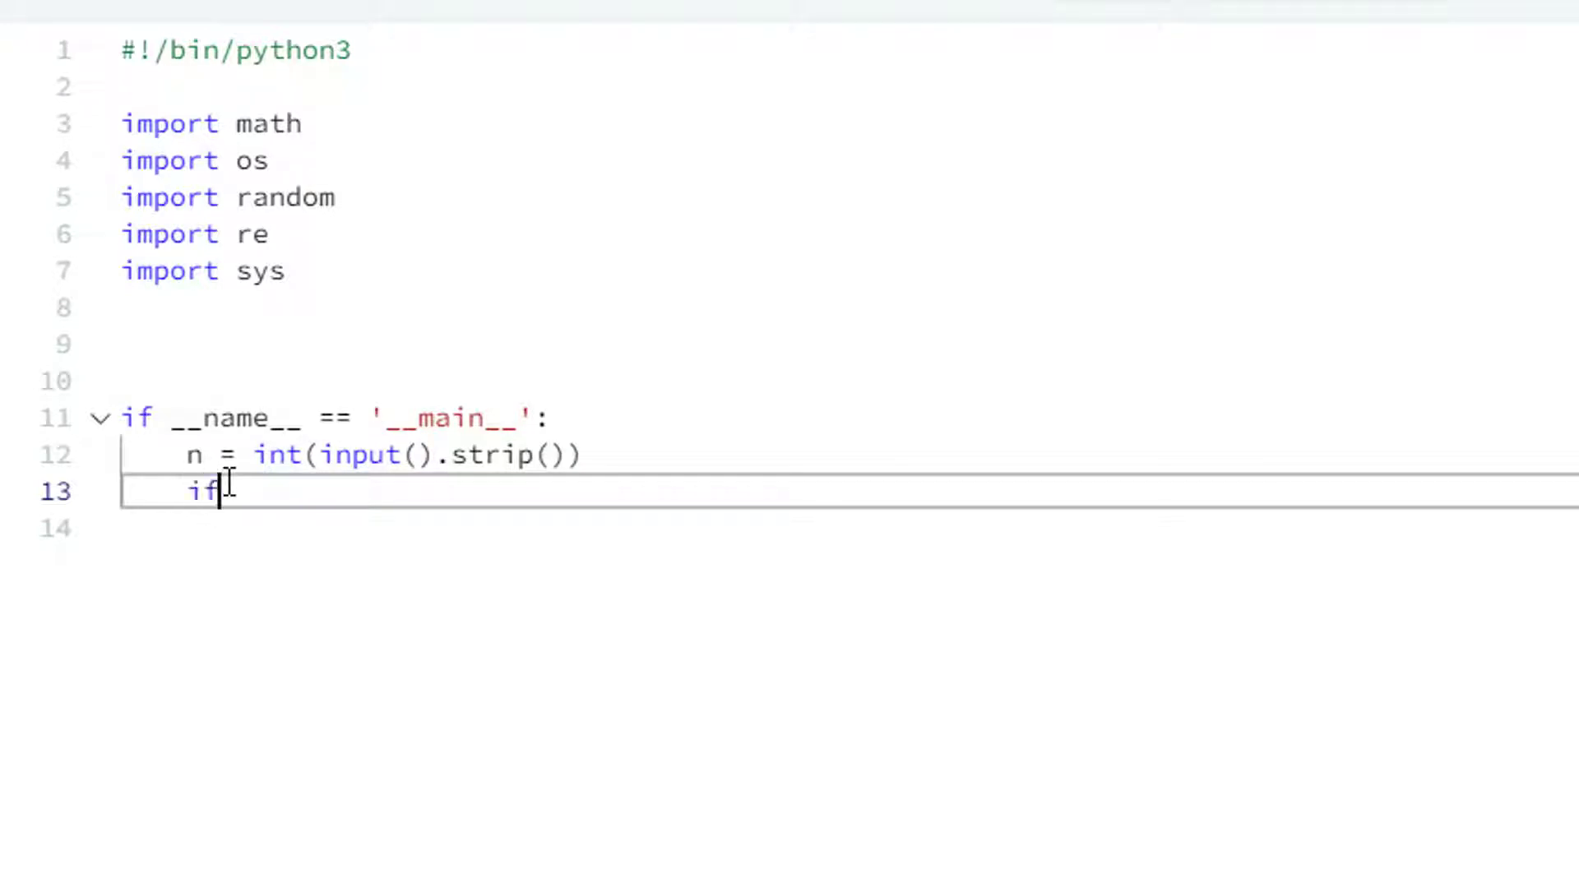
text(n)
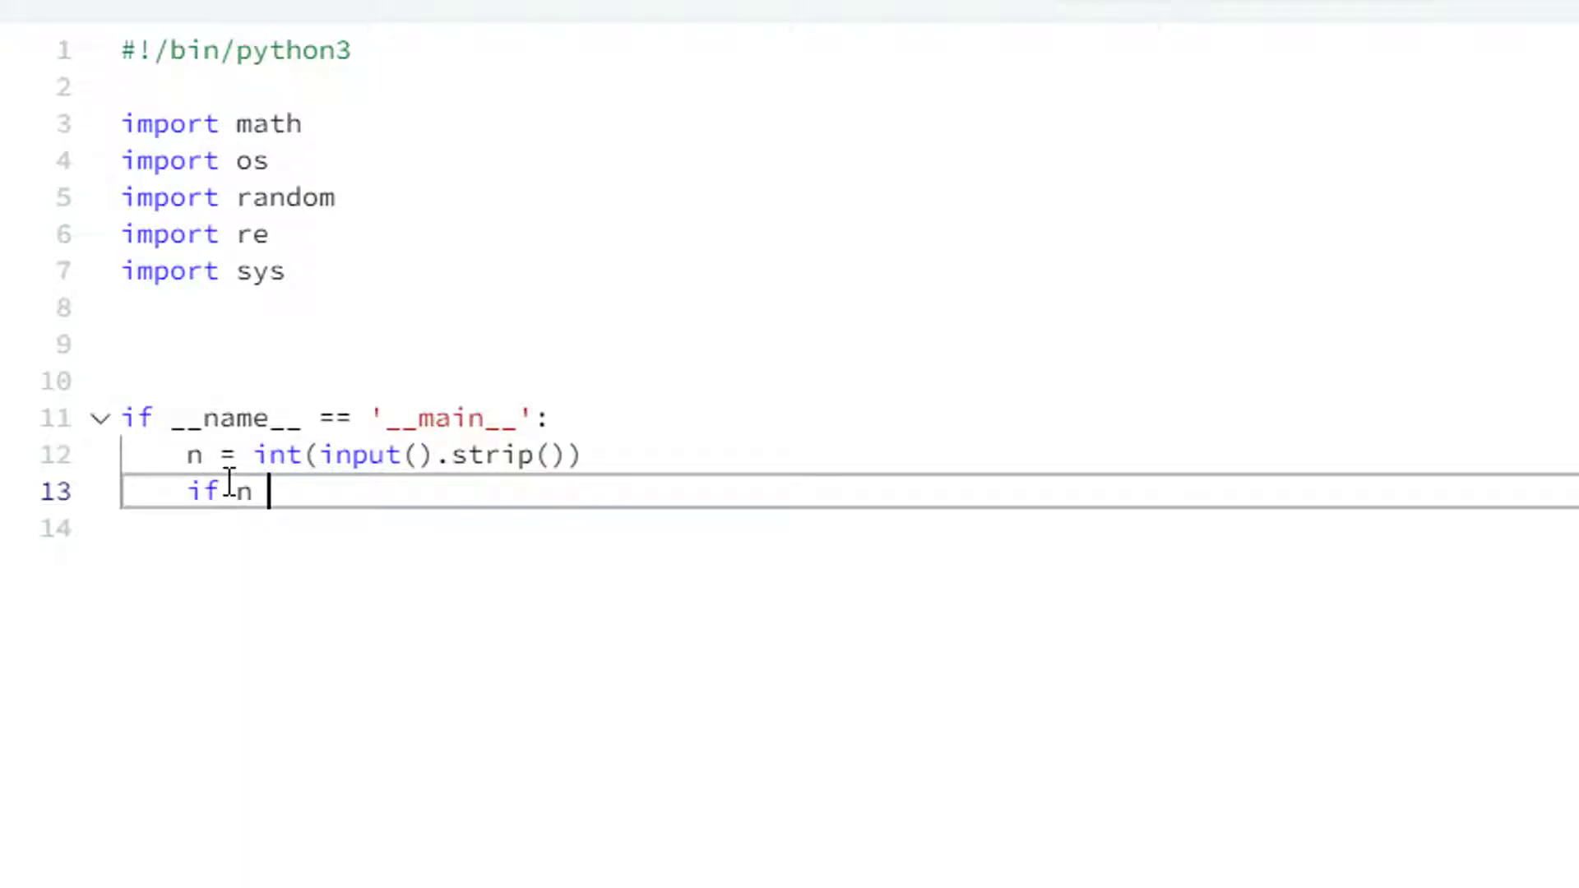
text(%2 == 0)
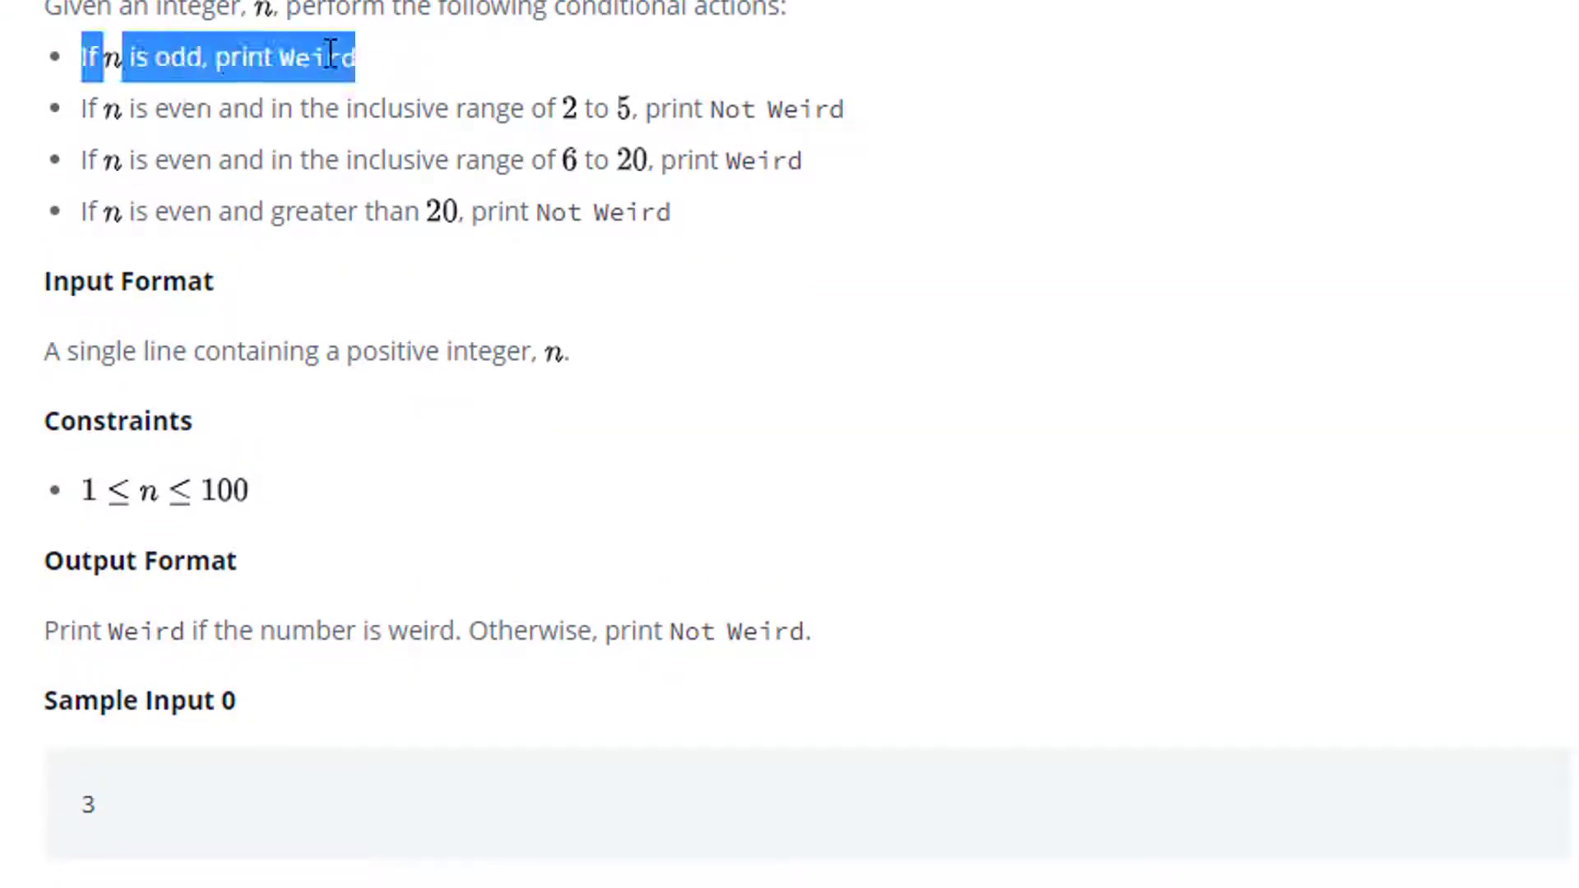
scroll(down, 3)
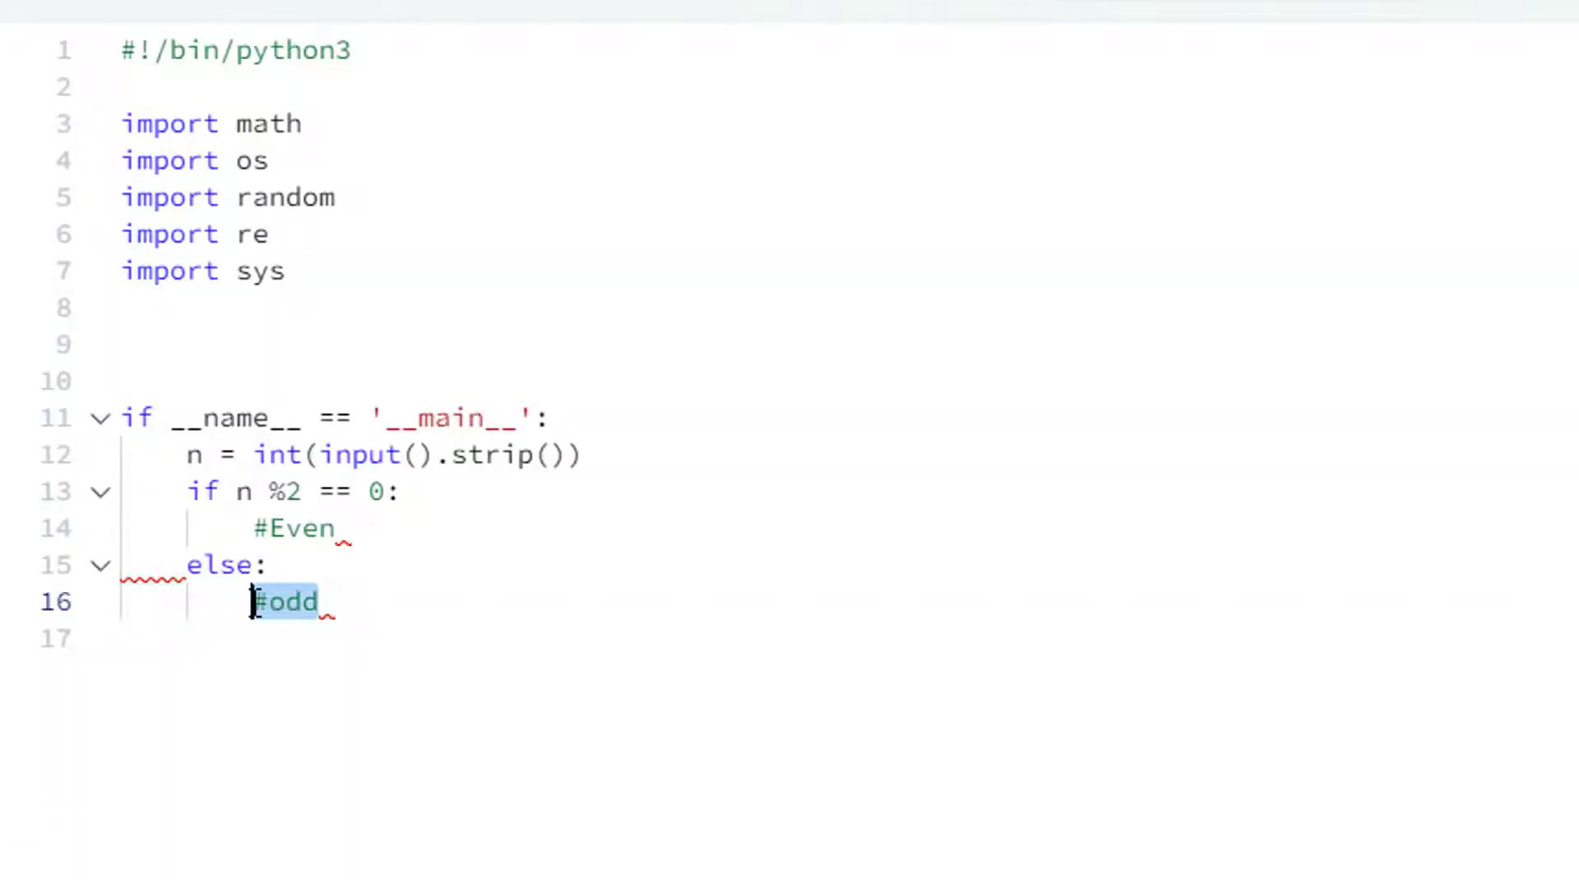
text(print)
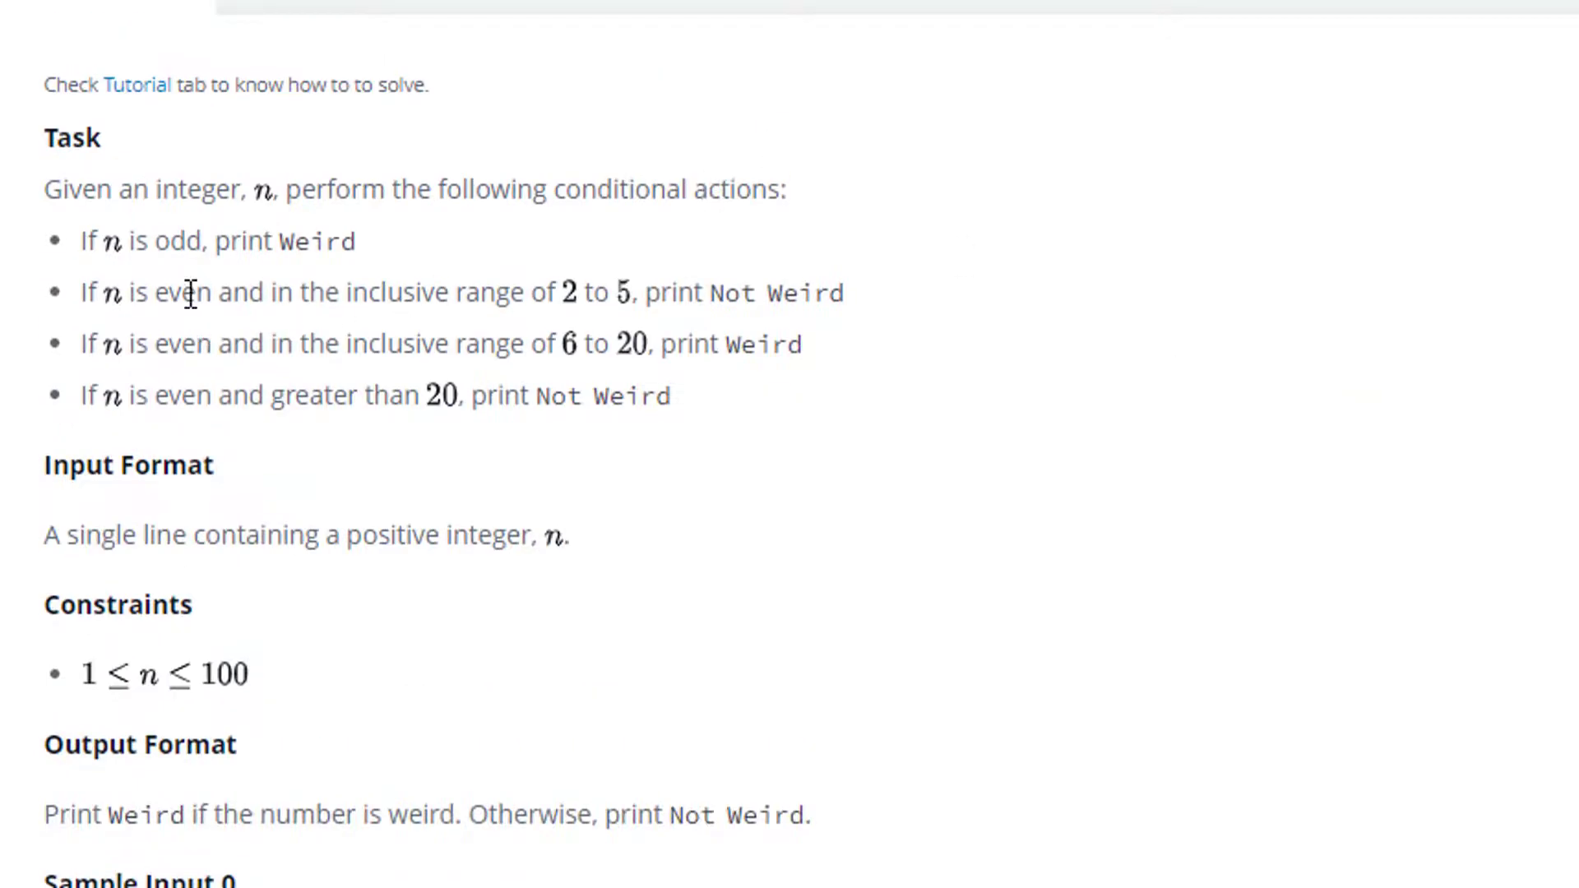
- Review the second condition in the task text, highlighting 'even' and 'inclusive'
double_click(186, 292)
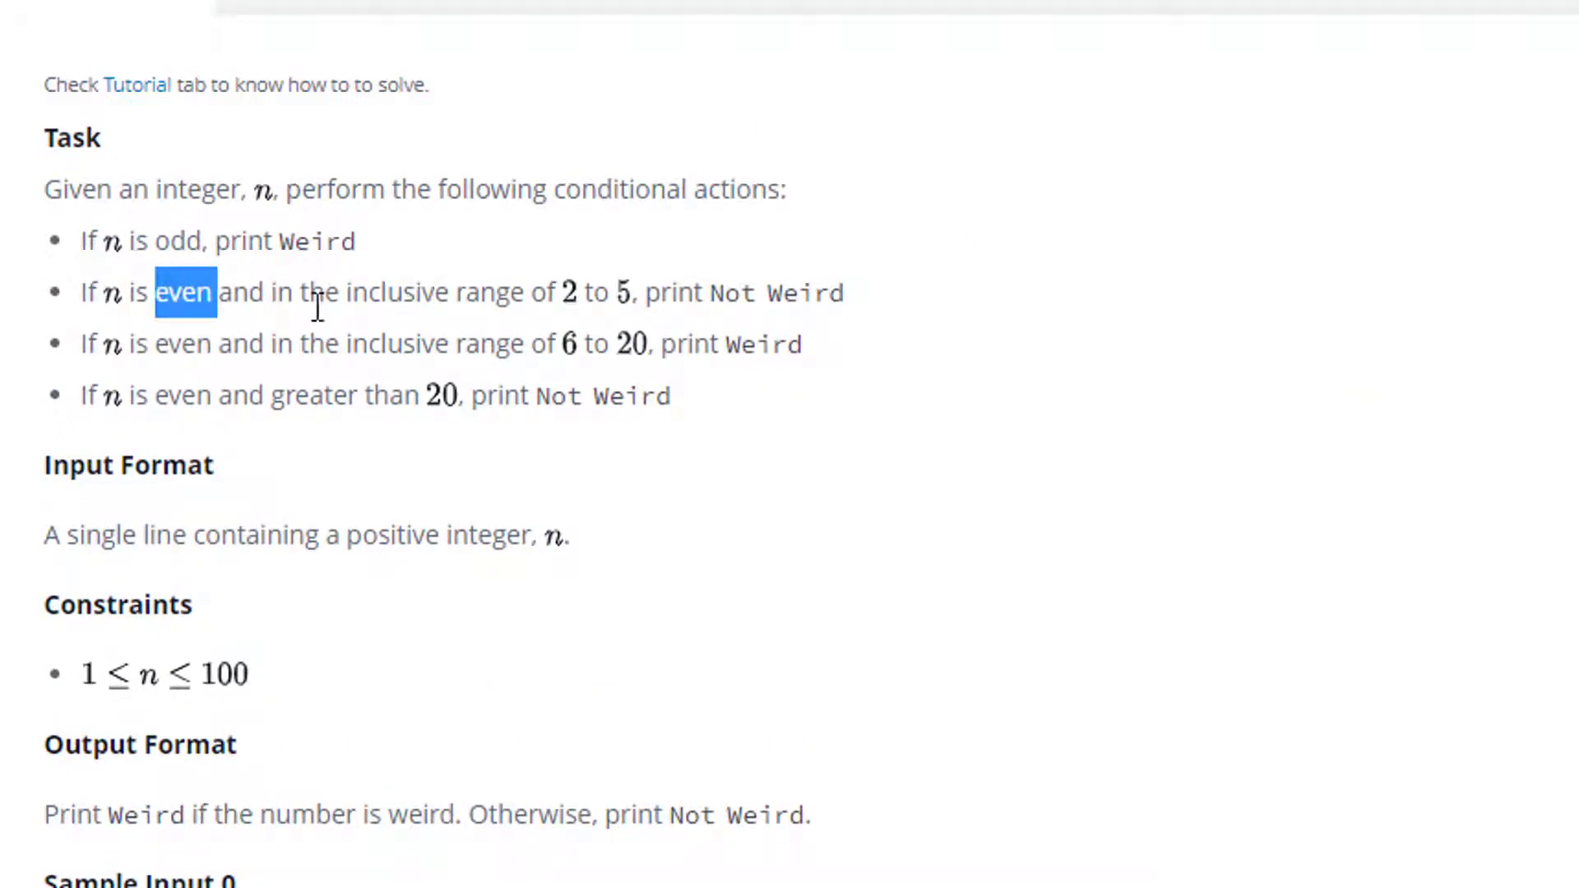
mouse_move(627, 308)
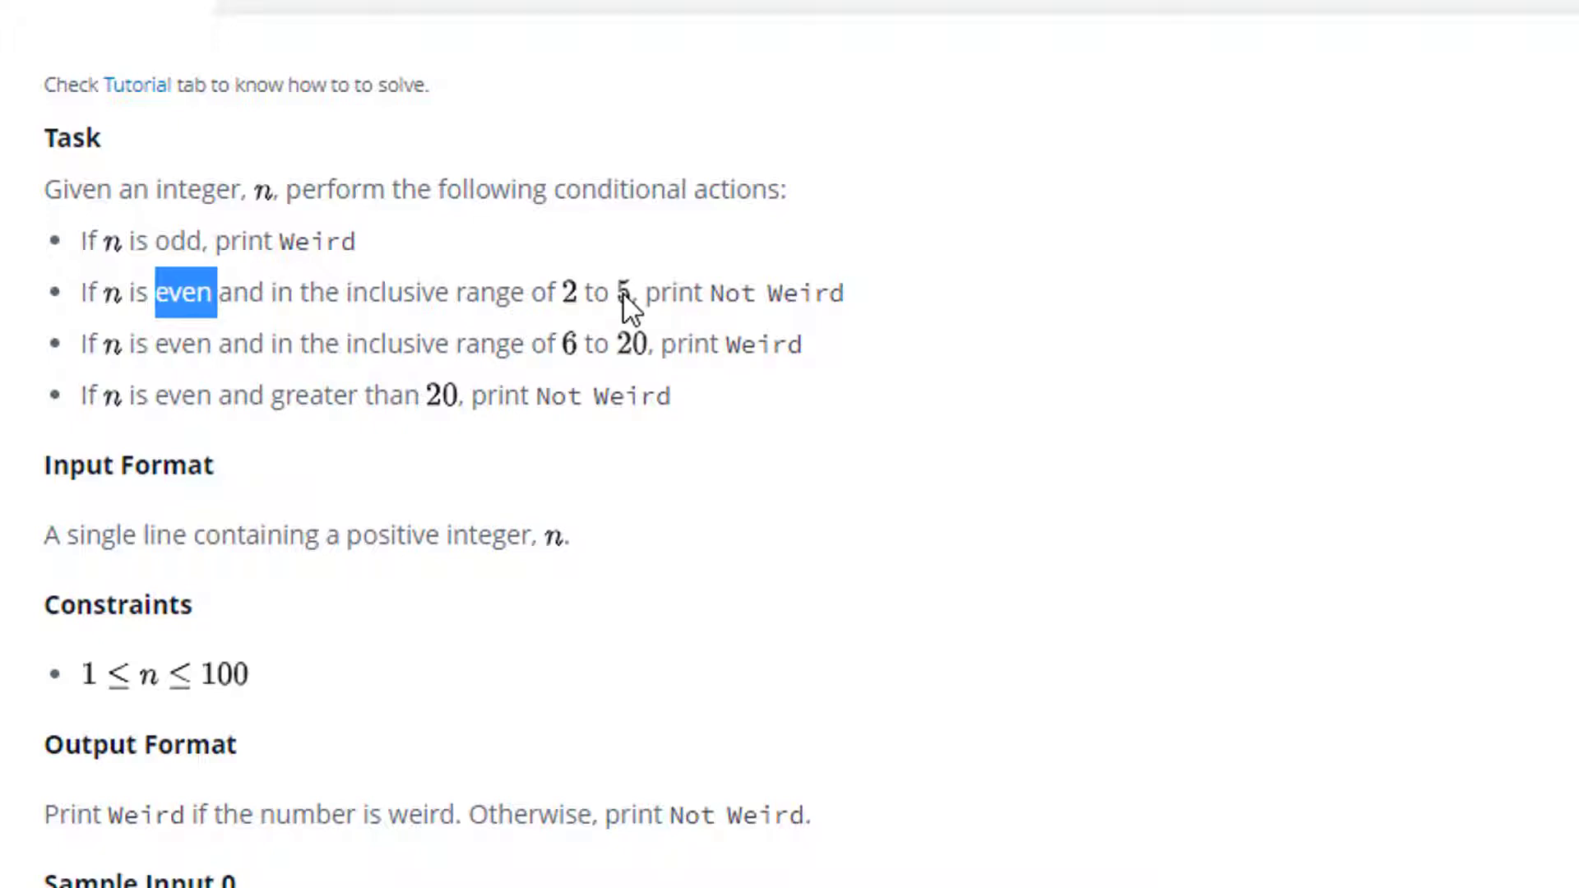
mouse_move(485, 293)
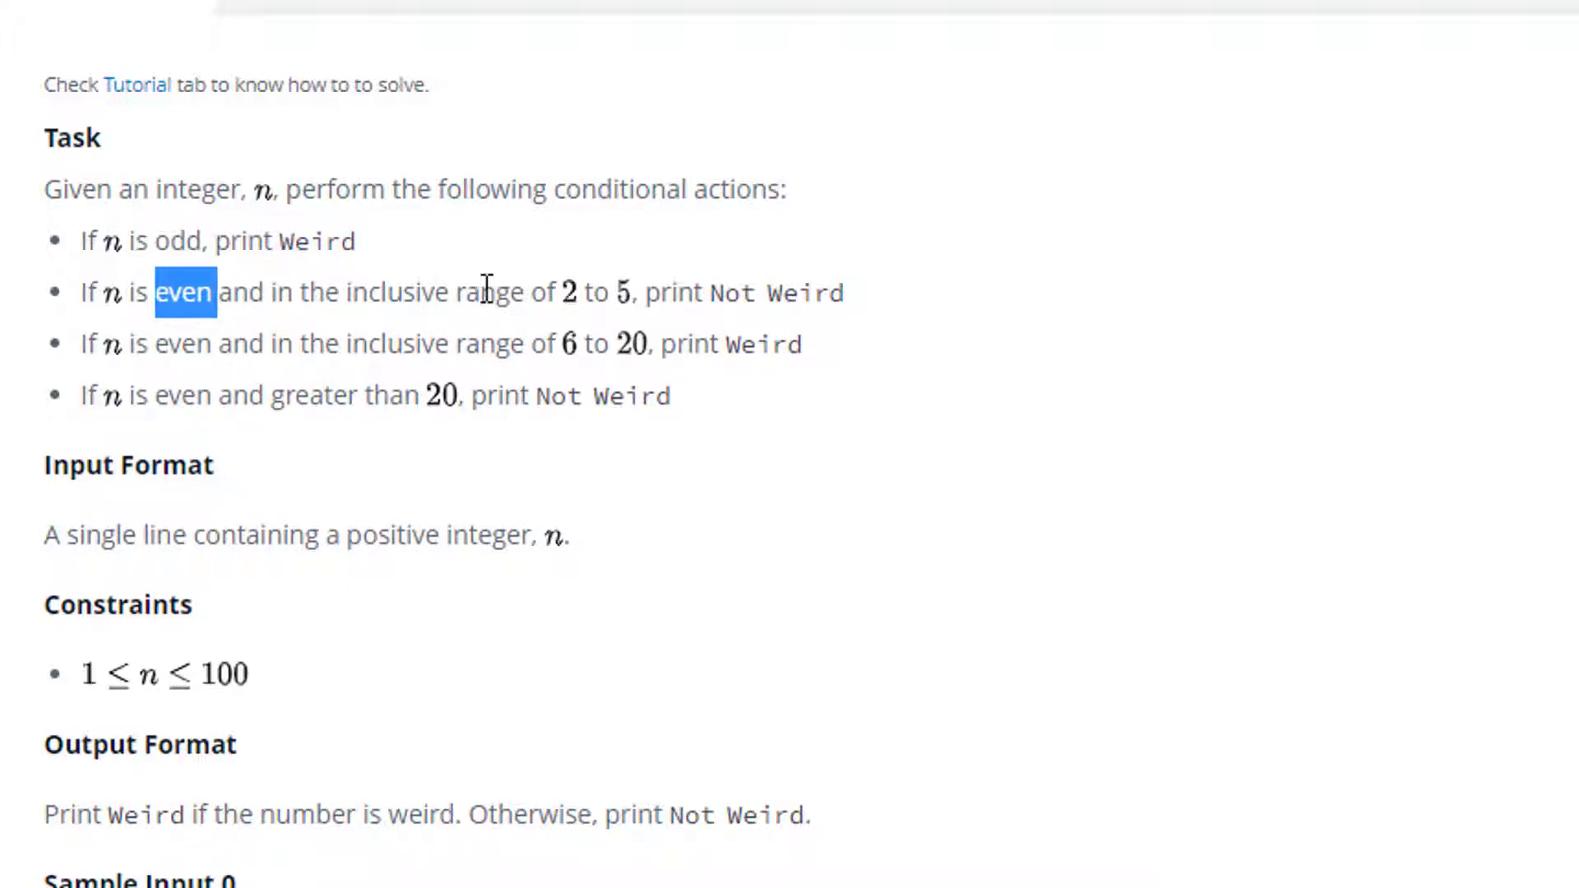
double_click(398, 293)
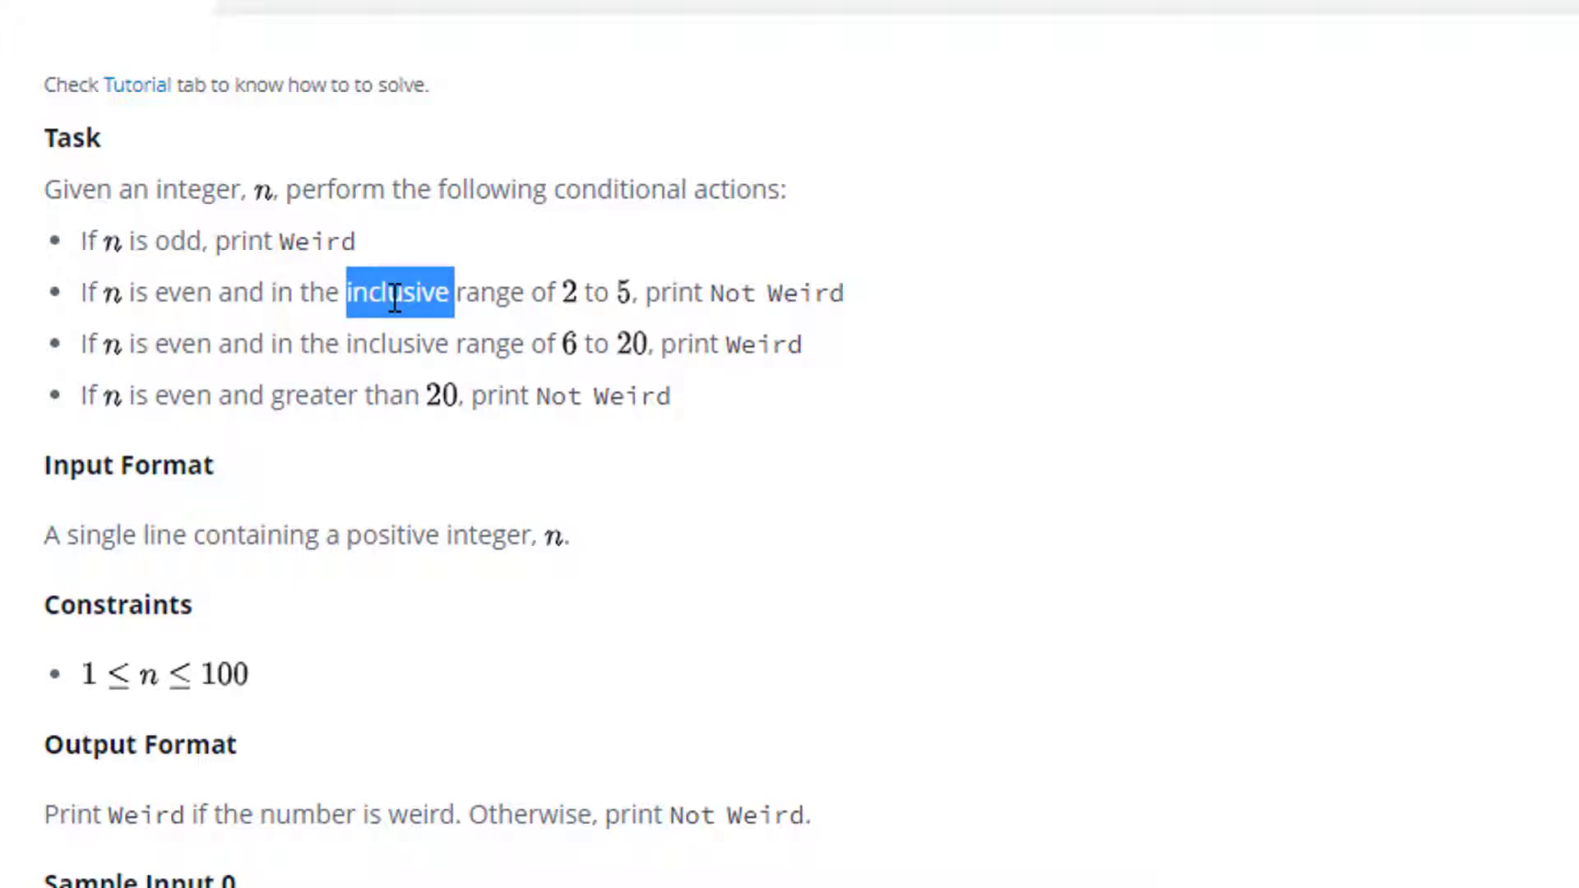
mouse_move(579, 317)
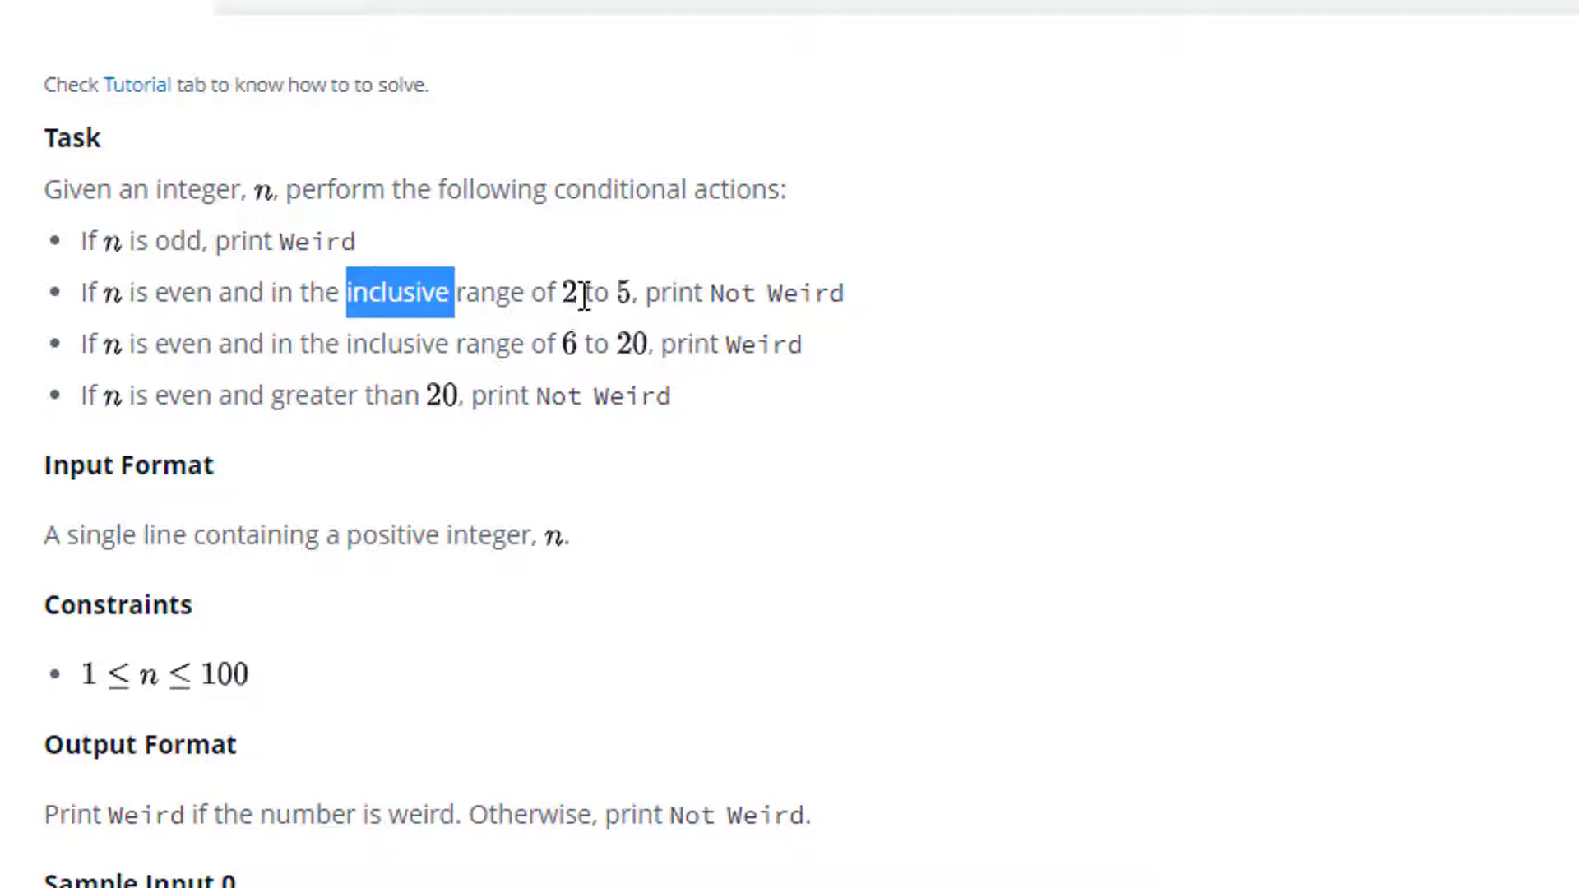
- Add the nested if n >=2 and n <=5: range check inside the even branch
scroll(up, 3)
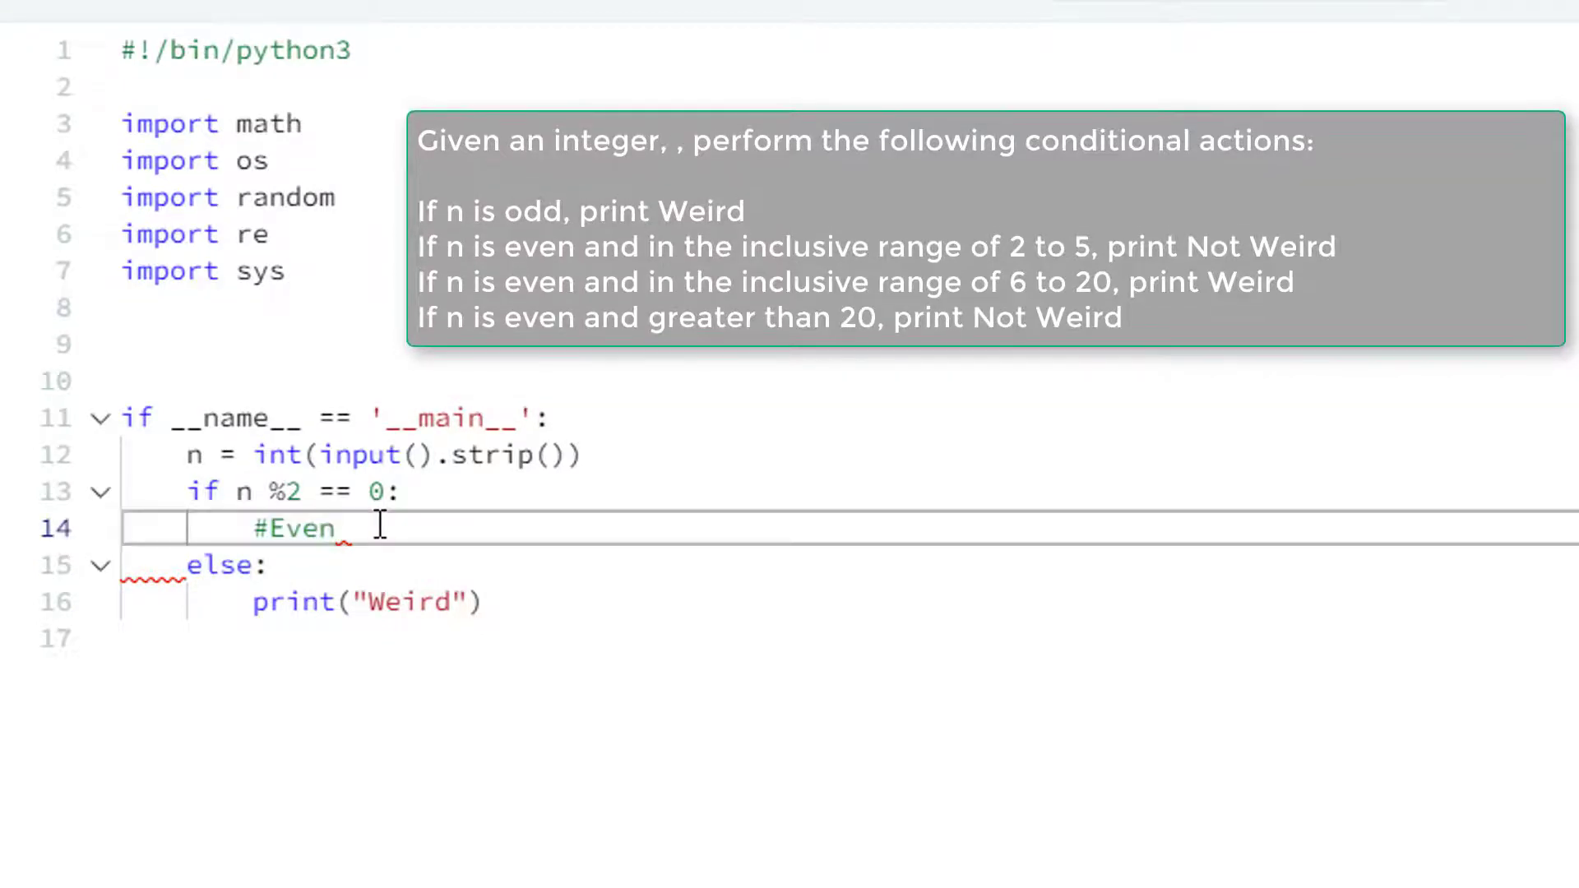
text(i)
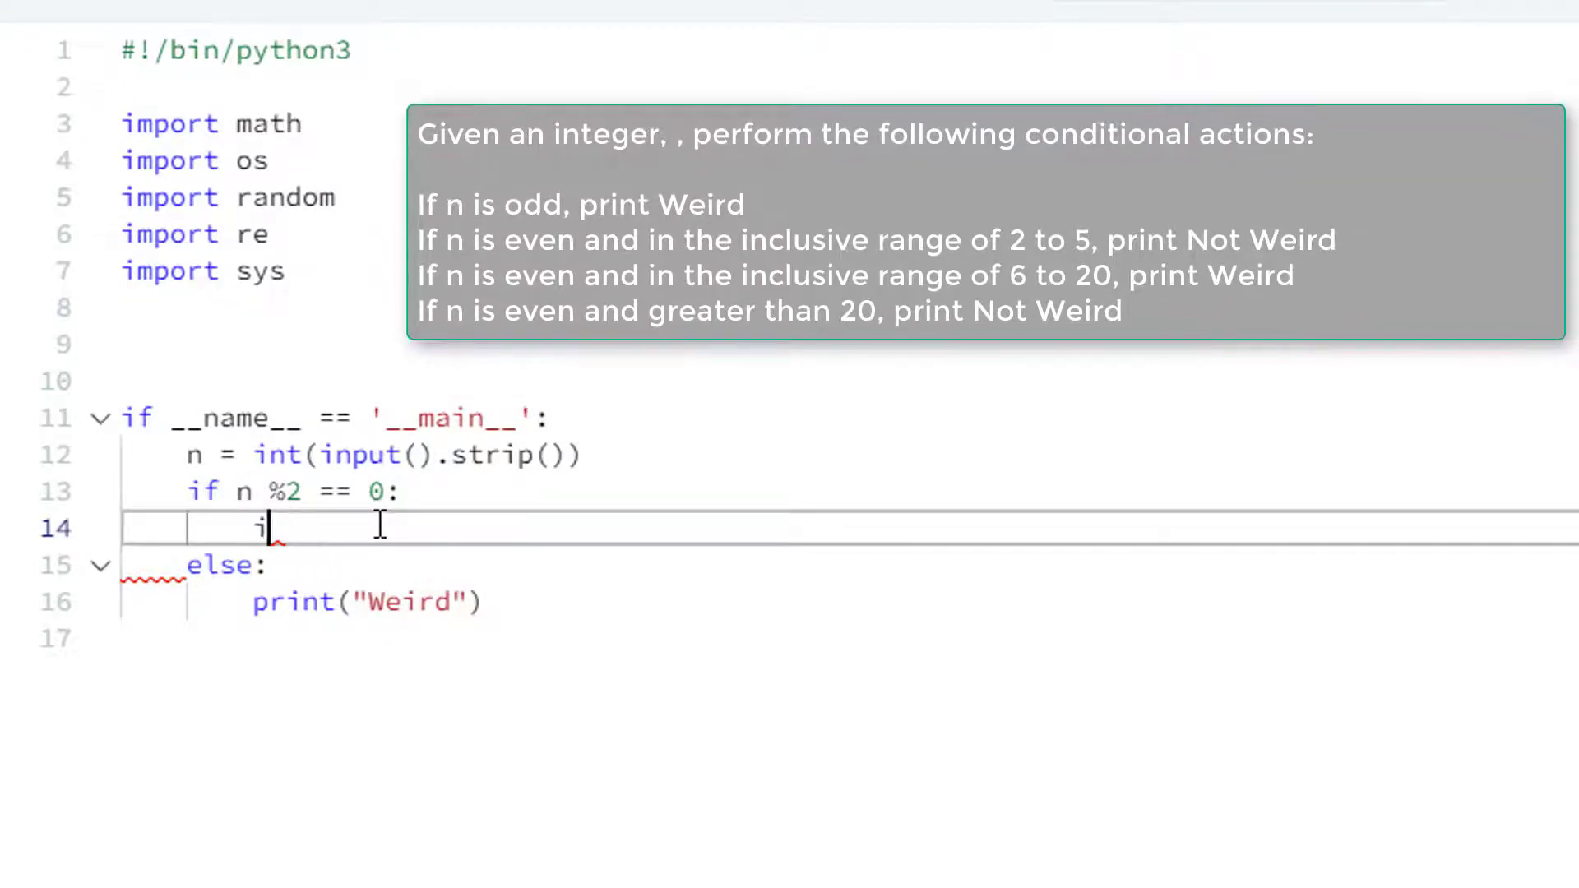
text(if n)
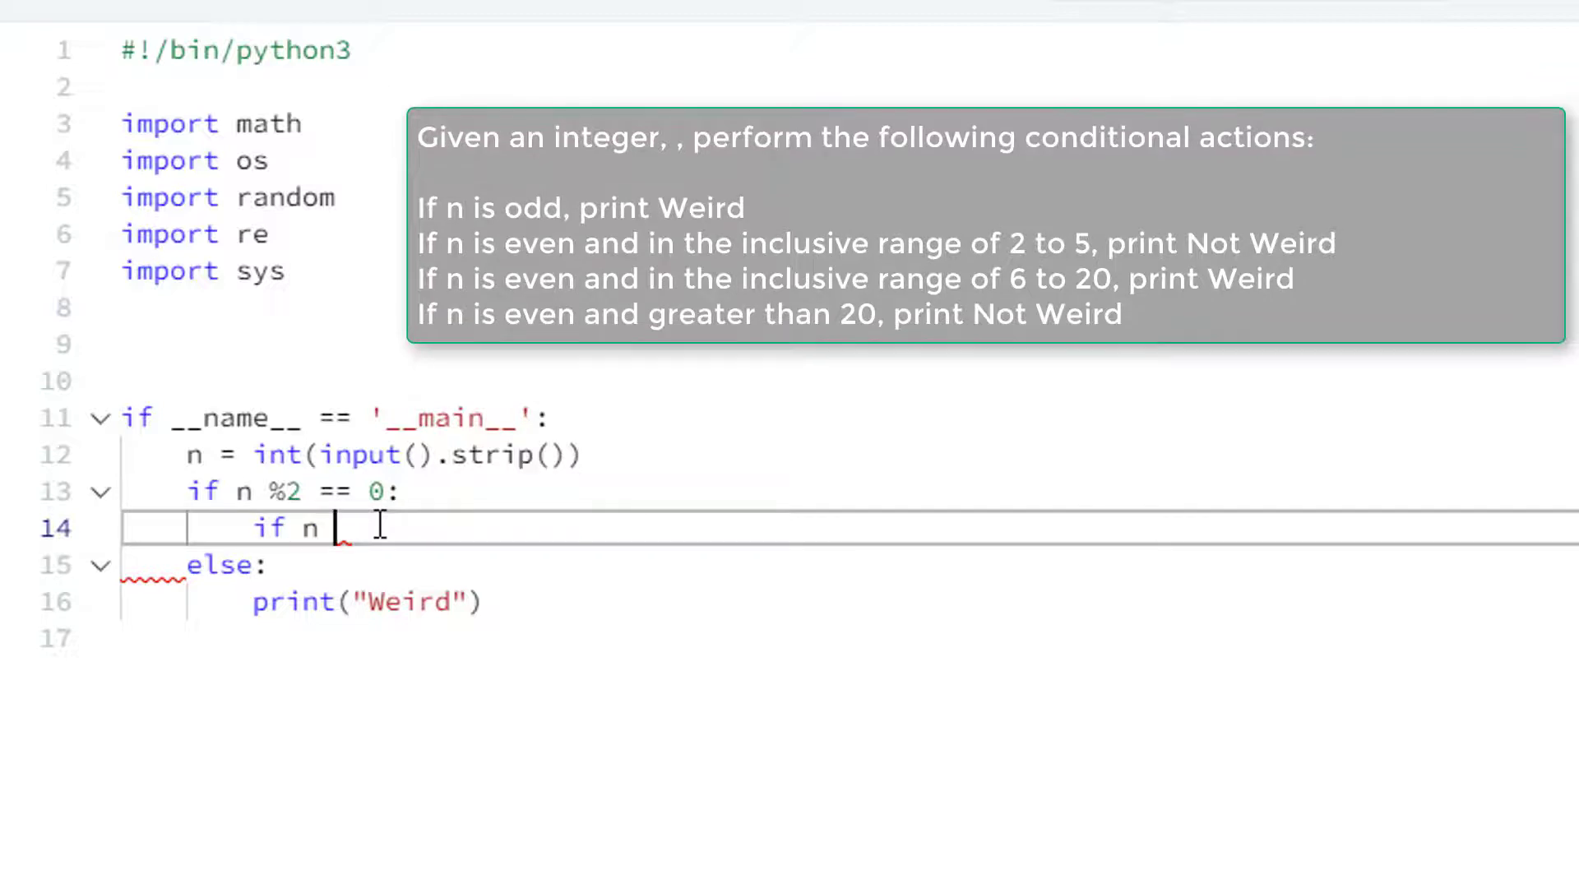
text(>=2)
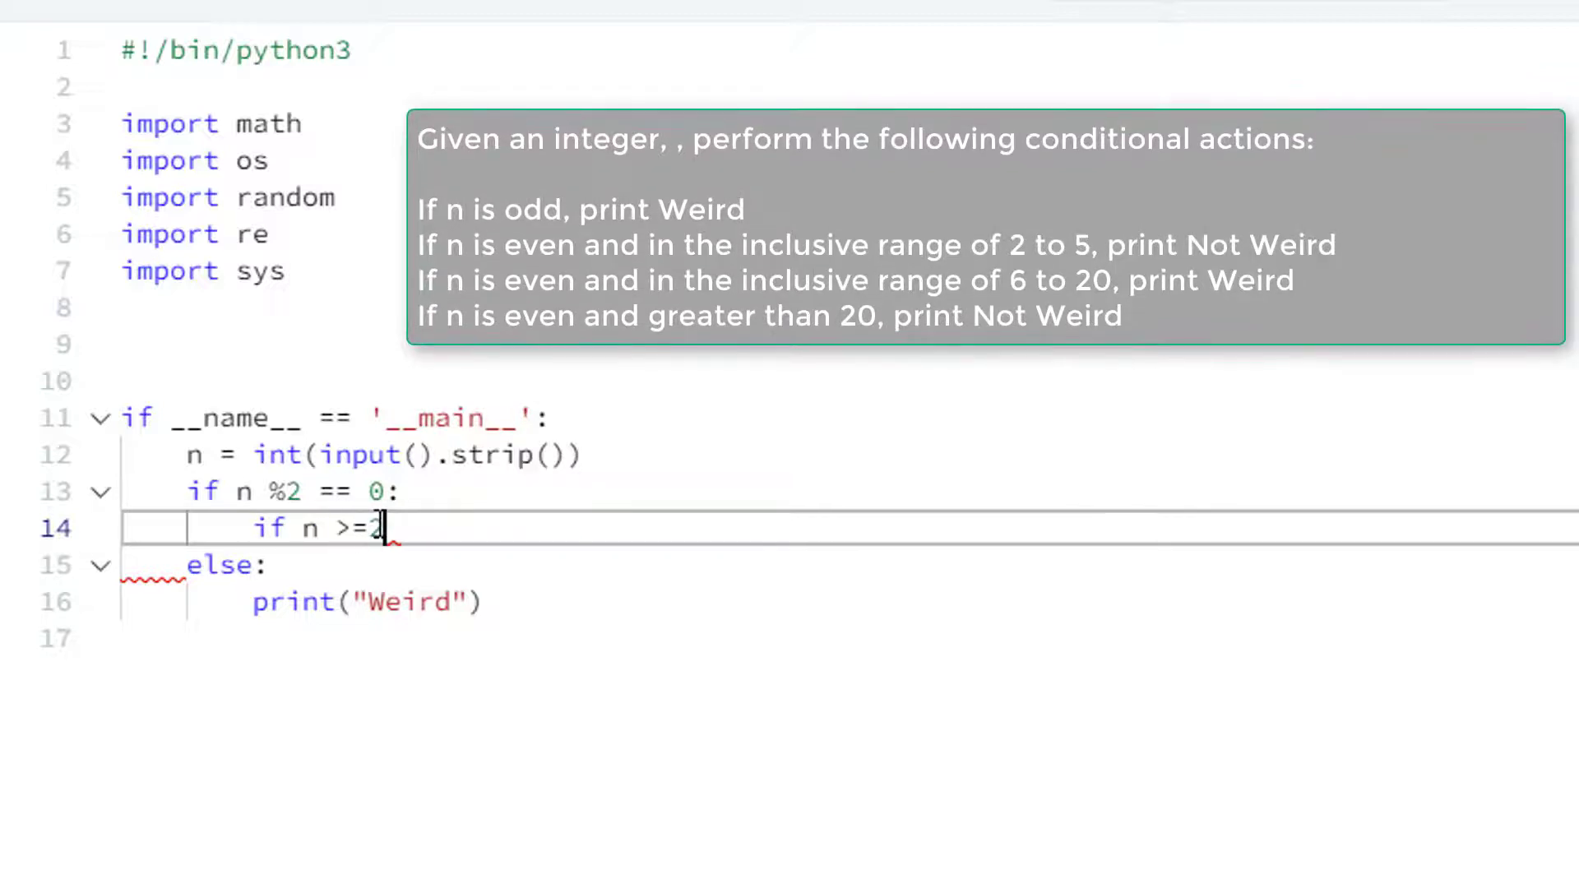
text(and)
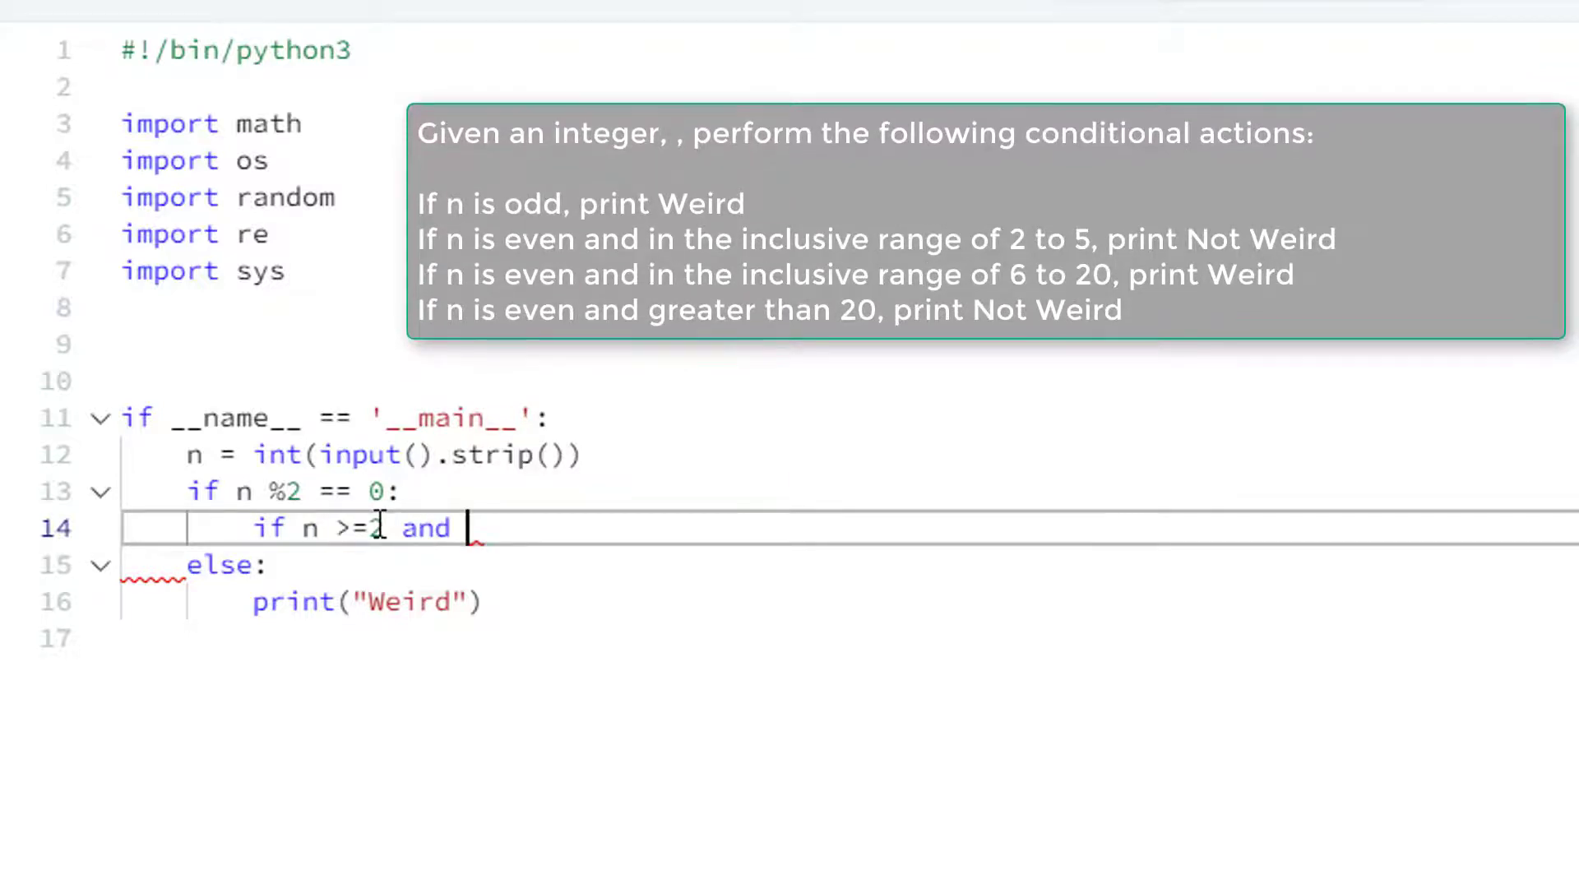
text(n <=)
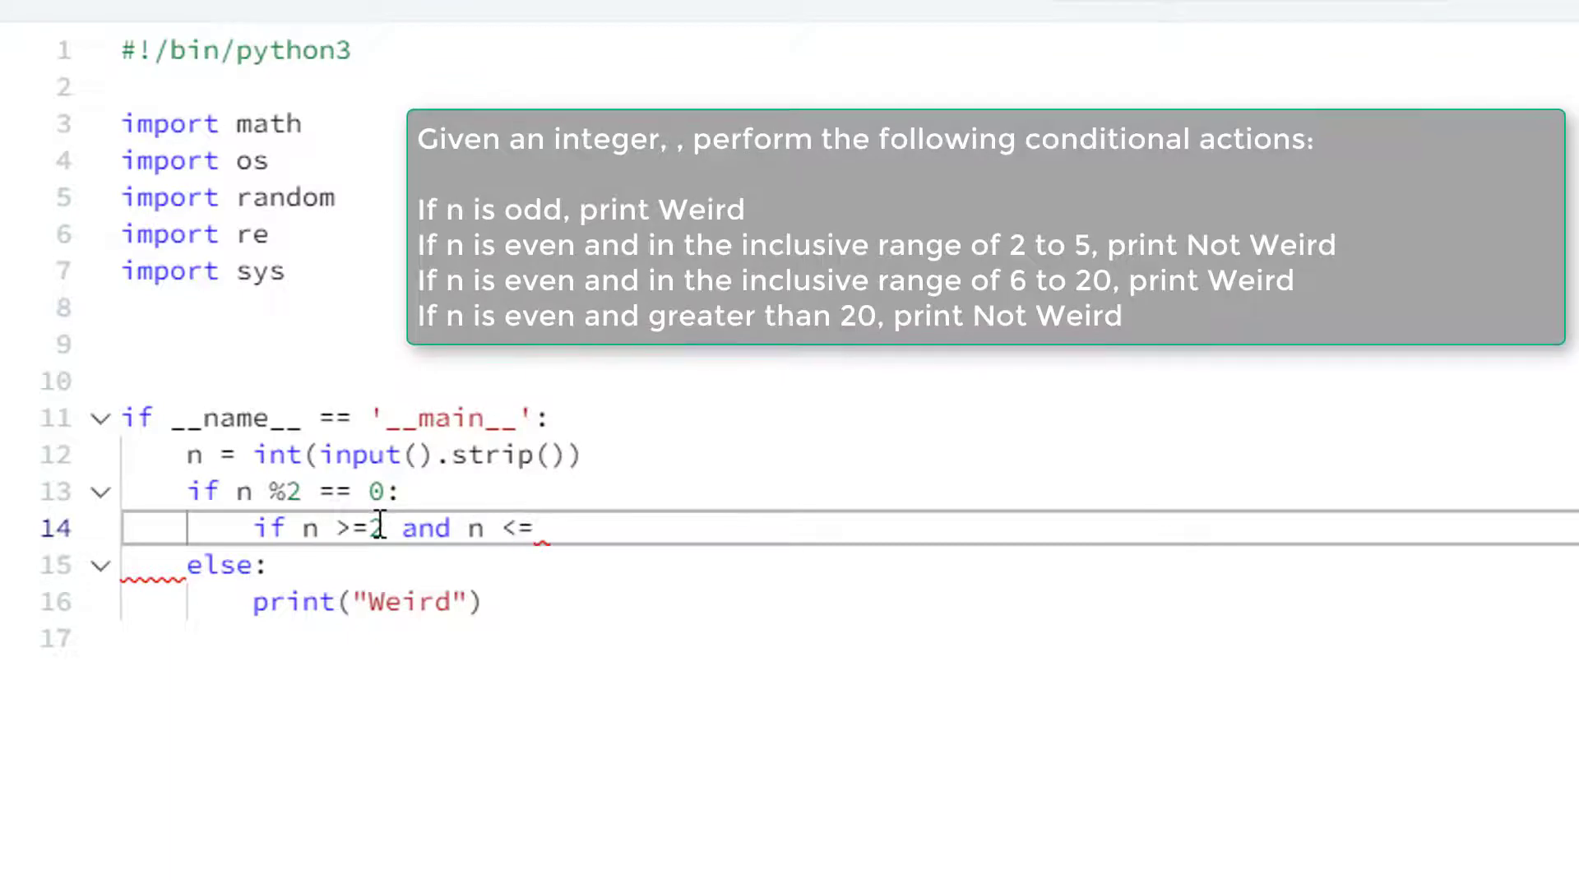
text(5:)
text(i)
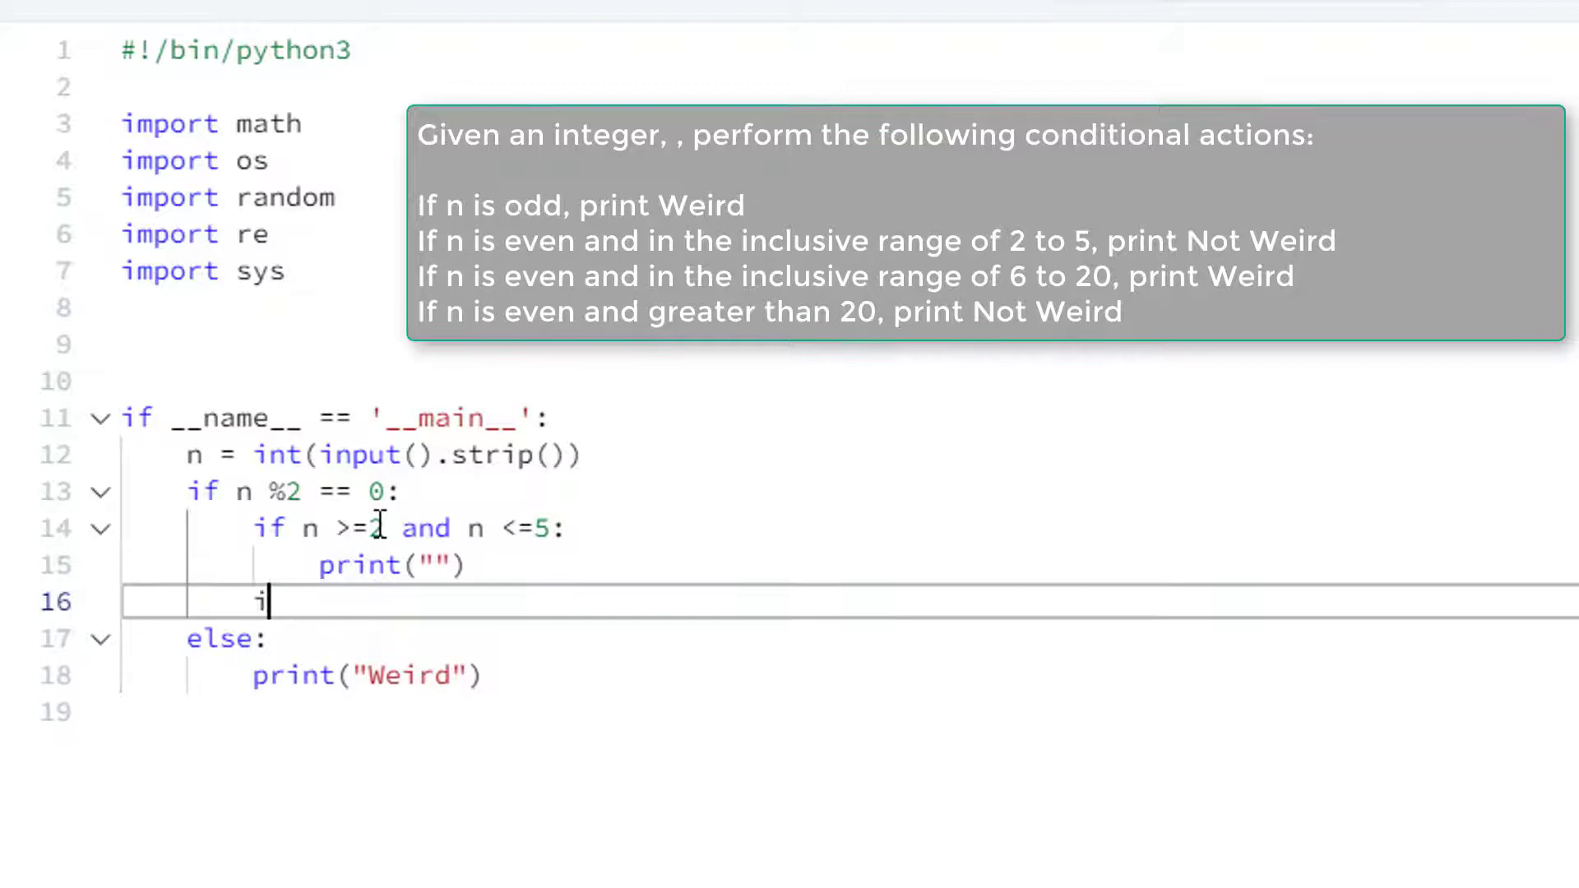
- Add elif branches for n >=6 and n <=20 and for n > 20 with empty prints
text(f n)
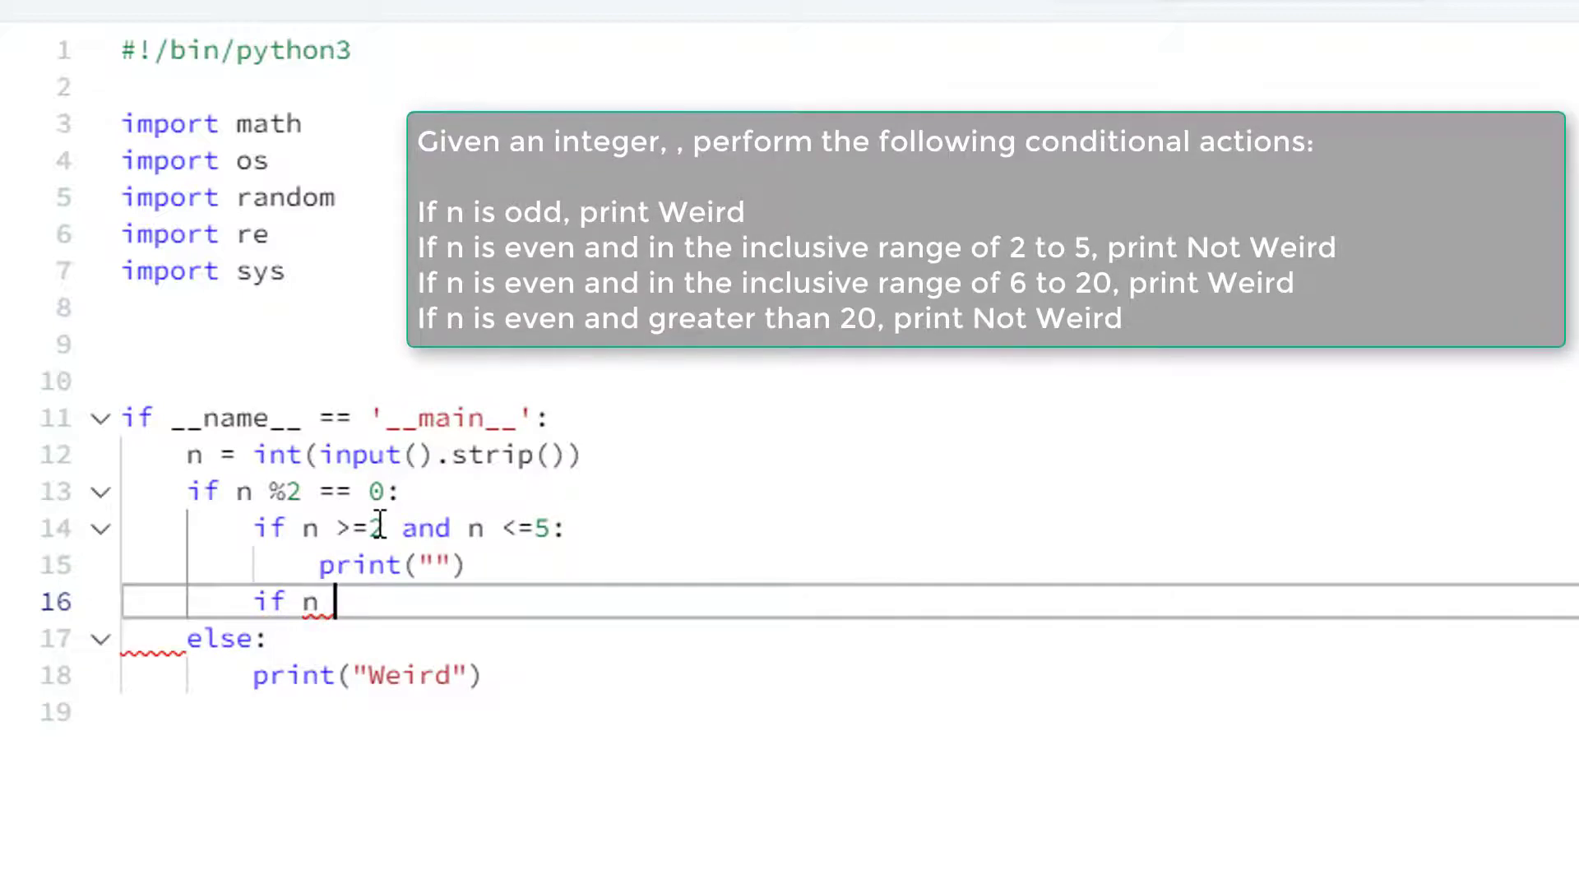
text(>=6 and)
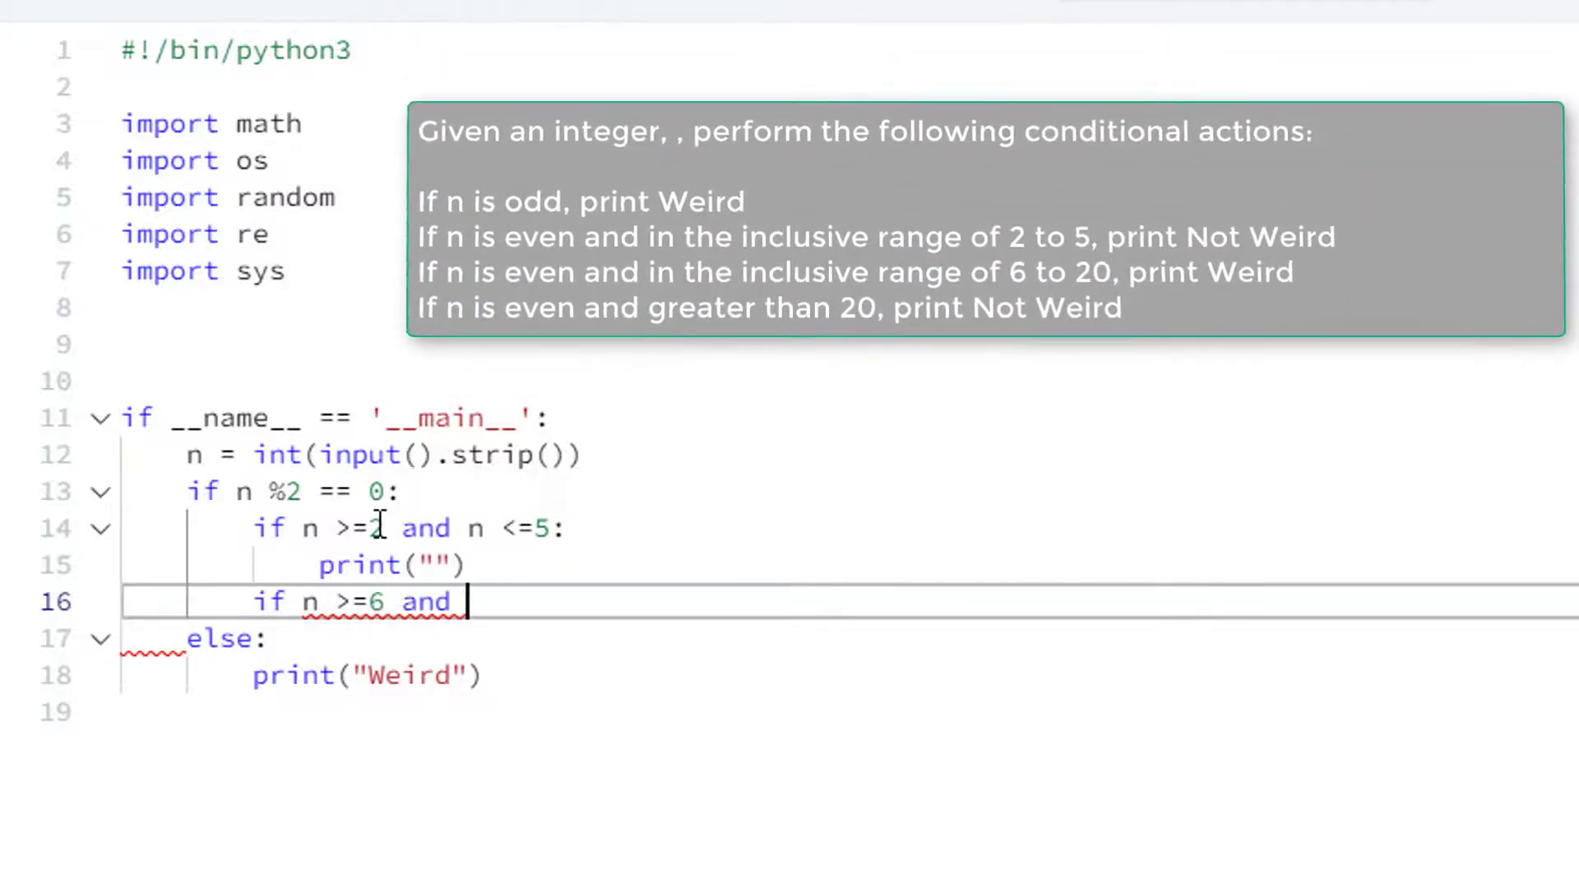
text(n <=20")
text(print(")
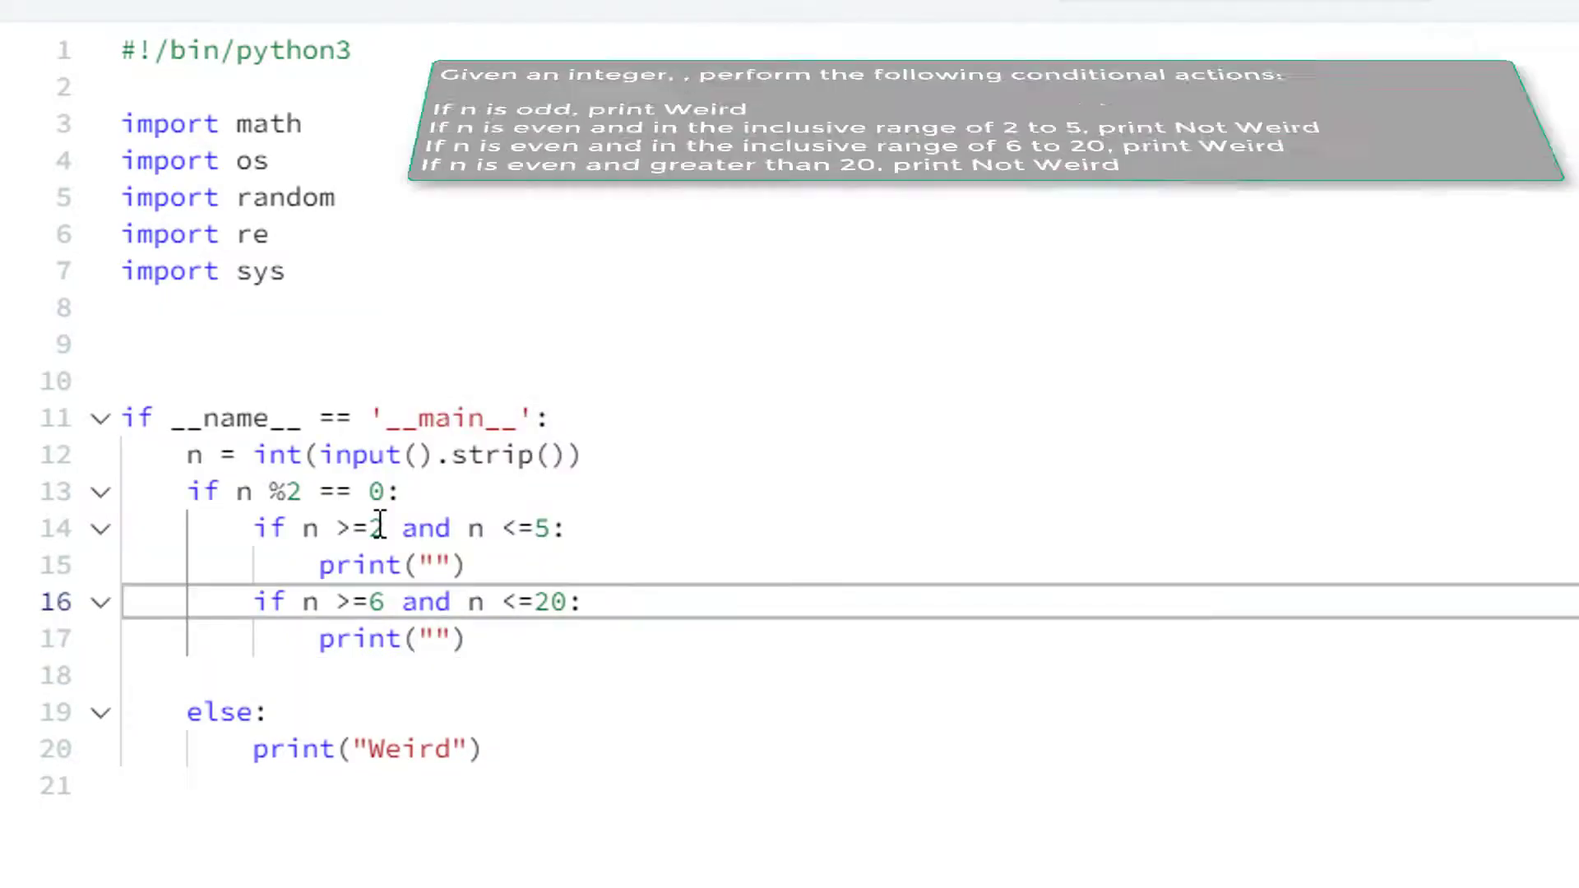
text(el)
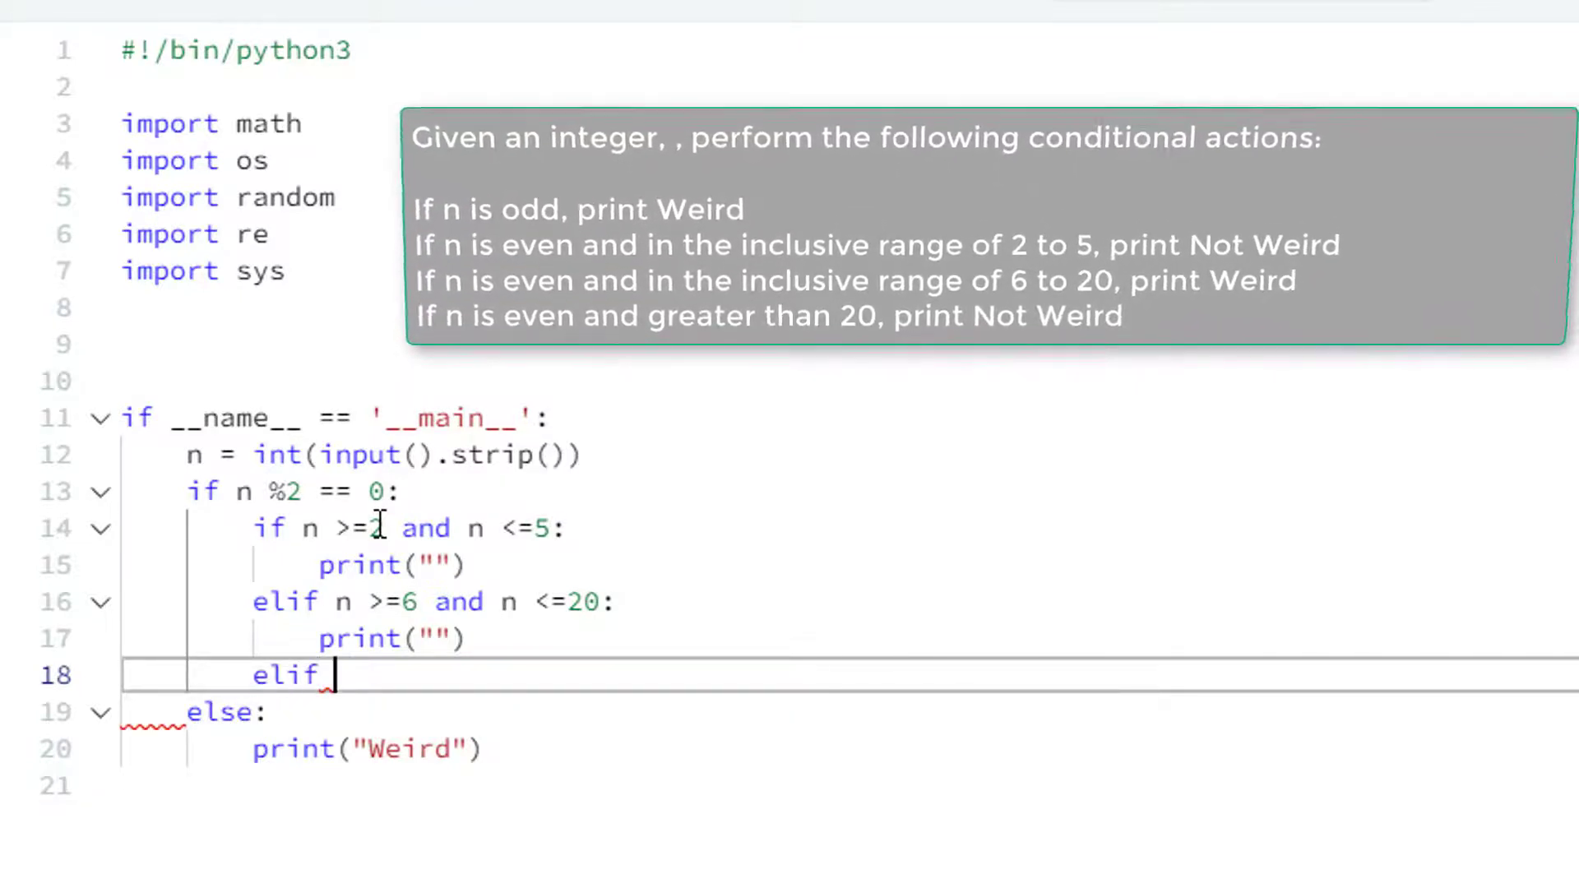
text(n > 20)
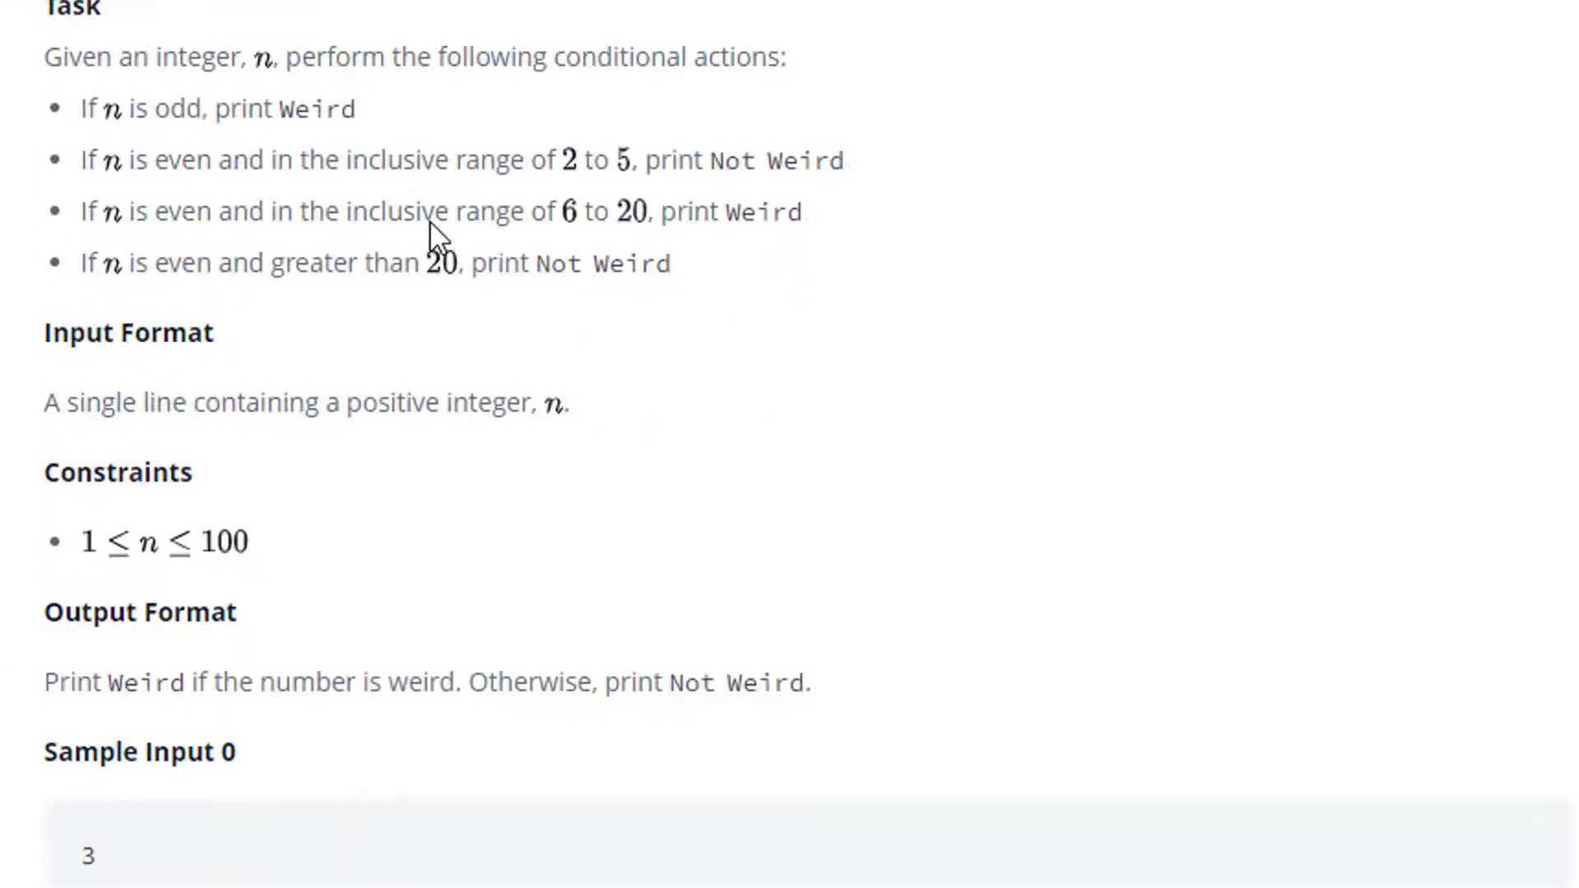
- Return to the task text and select the word Weird to copy into the prints
scroll(up, 3)
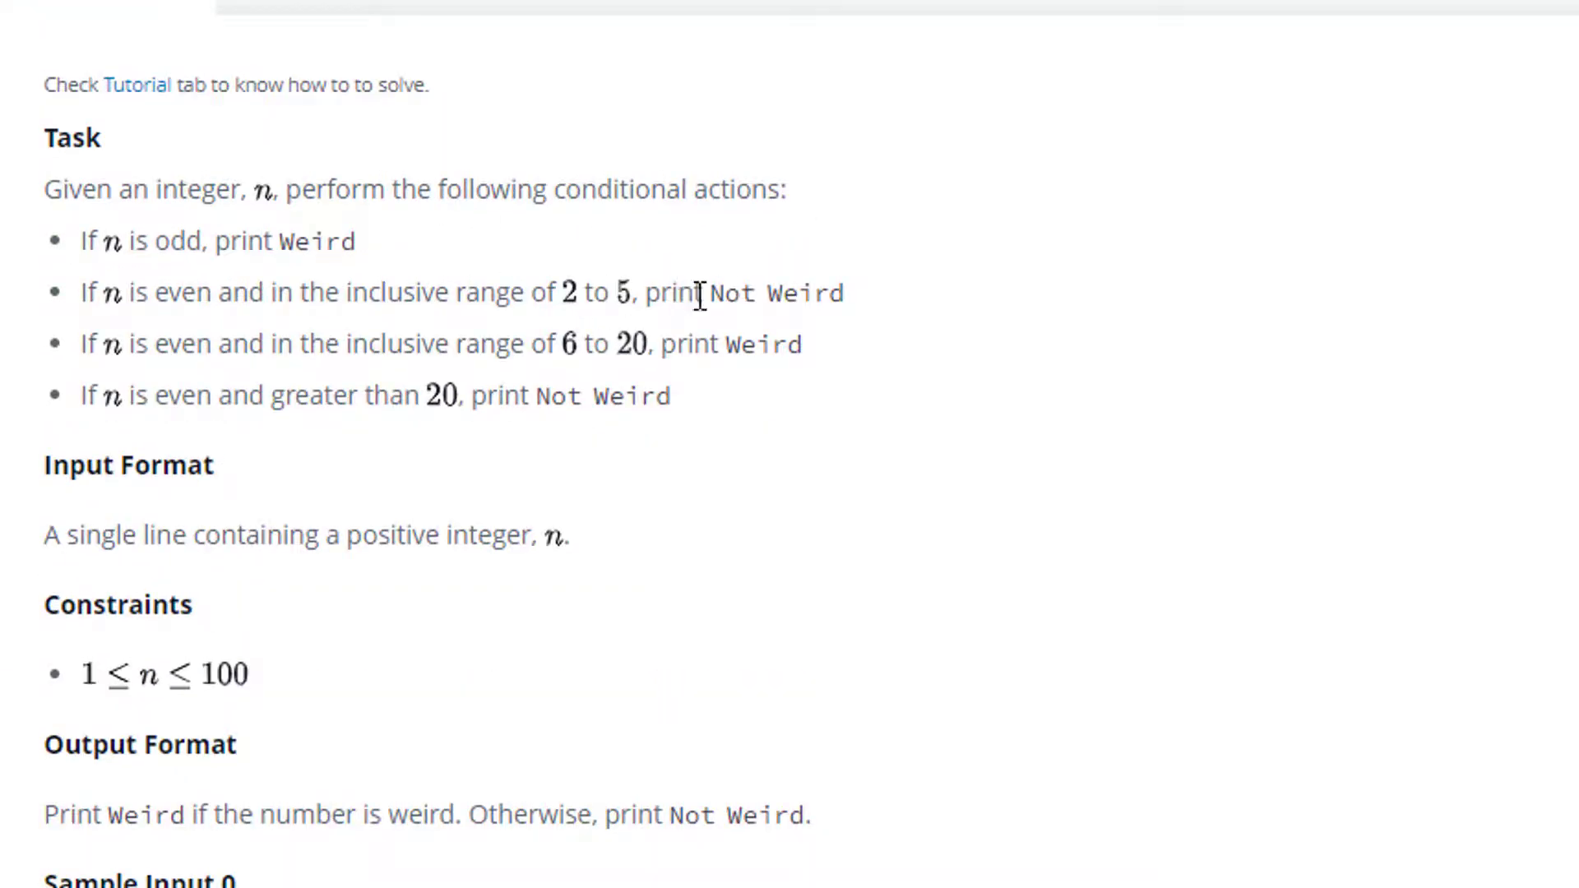
double_click(764, 293)
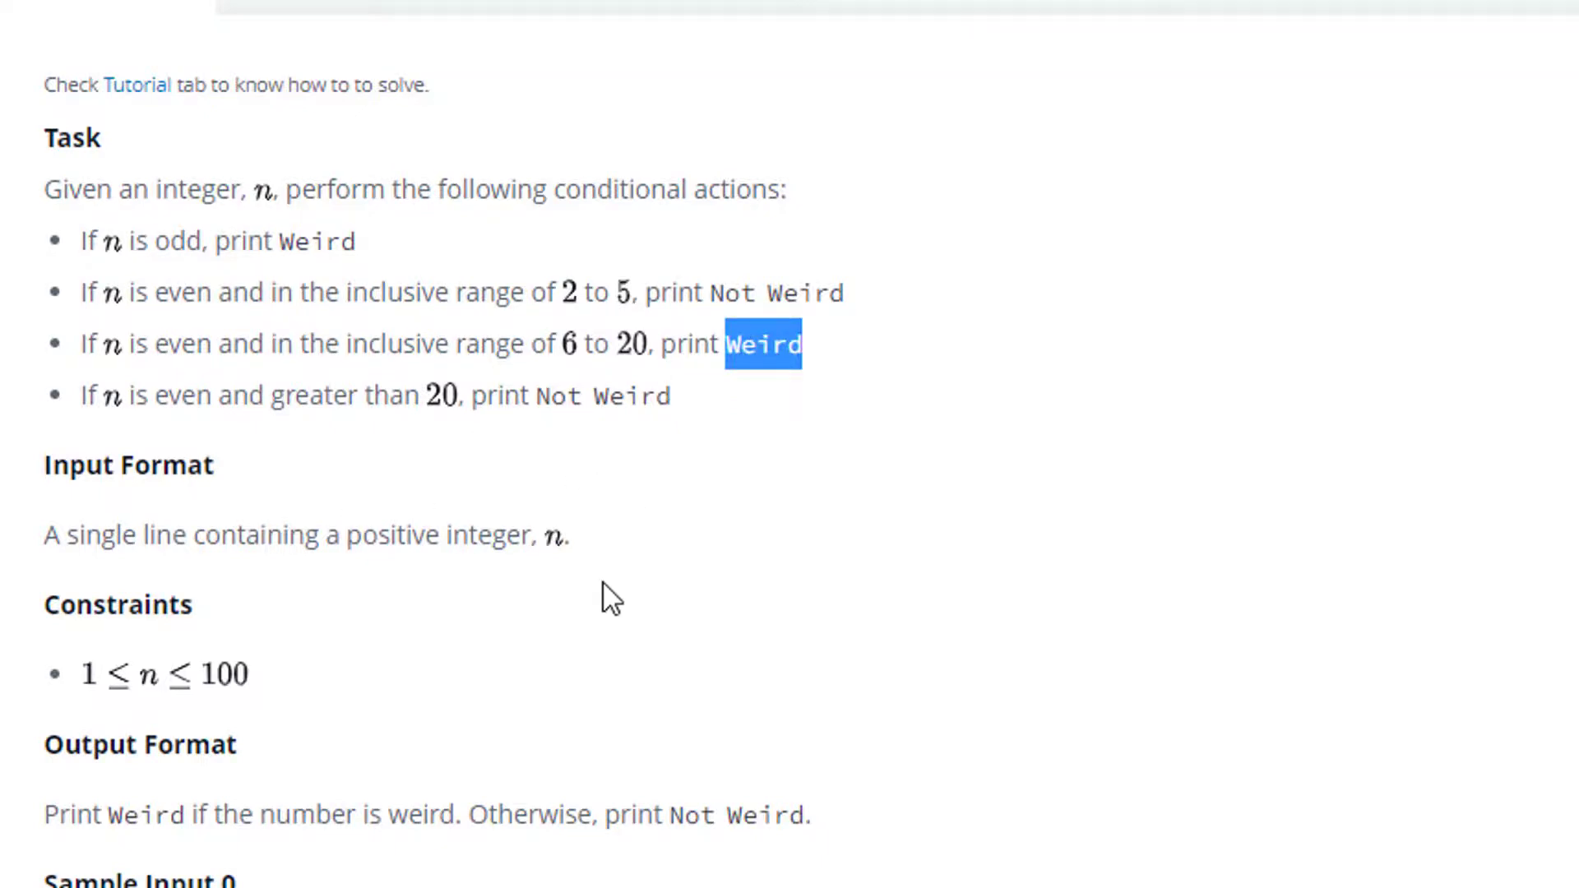
- Fill the even-range prints with Not Weird, Weird, Not Weird and run the sample tests
scroll(down, 3)
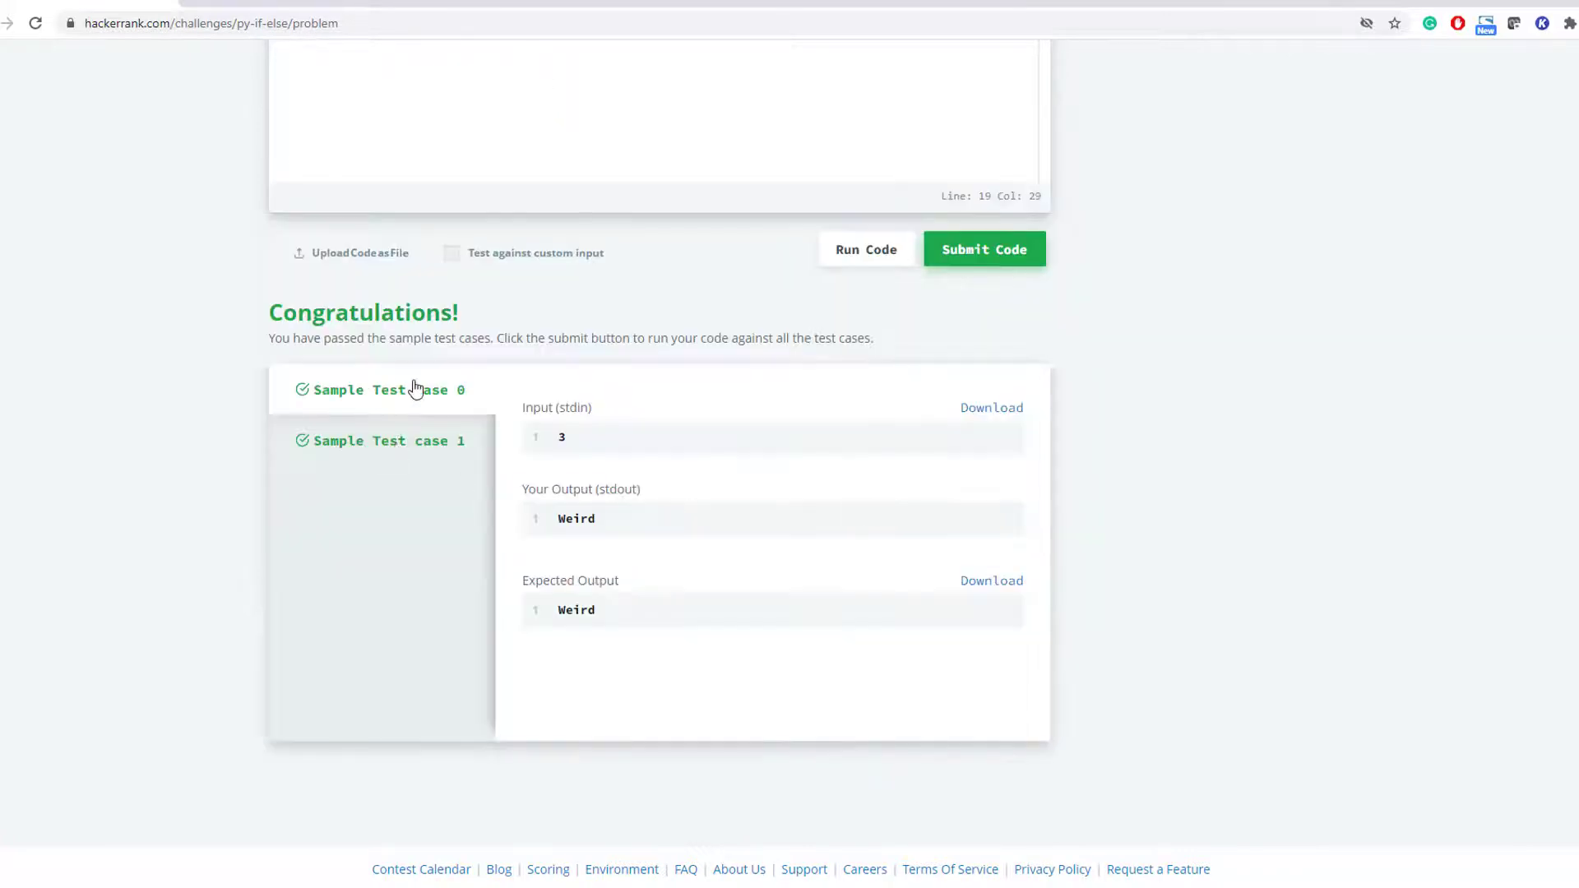
scroll(up, 3)
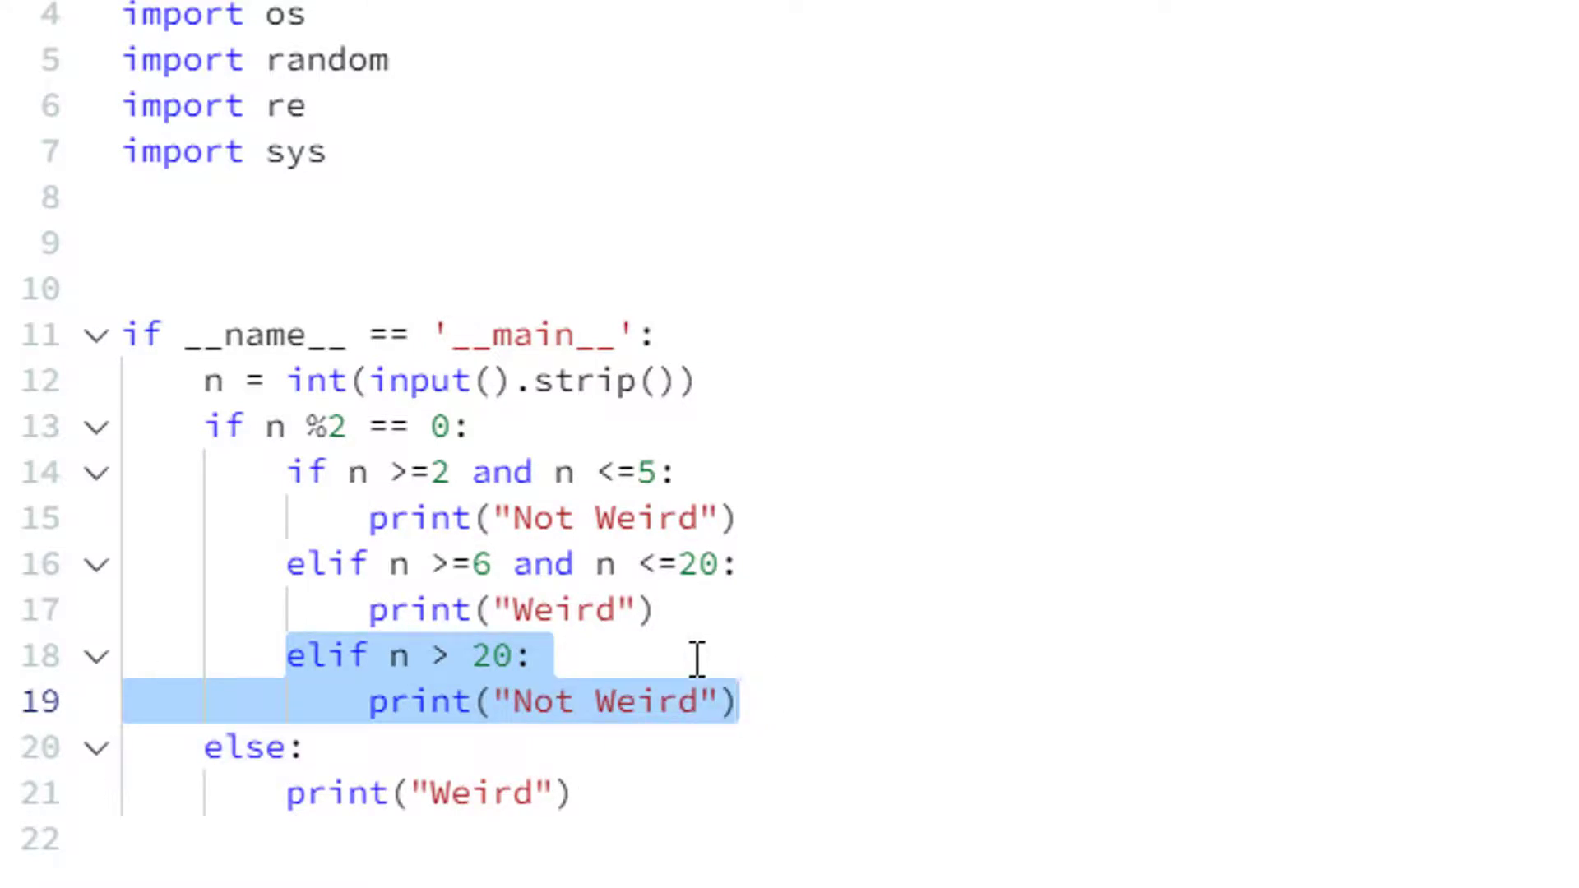
- Rewrite line 14 as if (n >=2 and n <=5) or (n > 20): and drop the separate elif n > 20 block
click(365, 472)
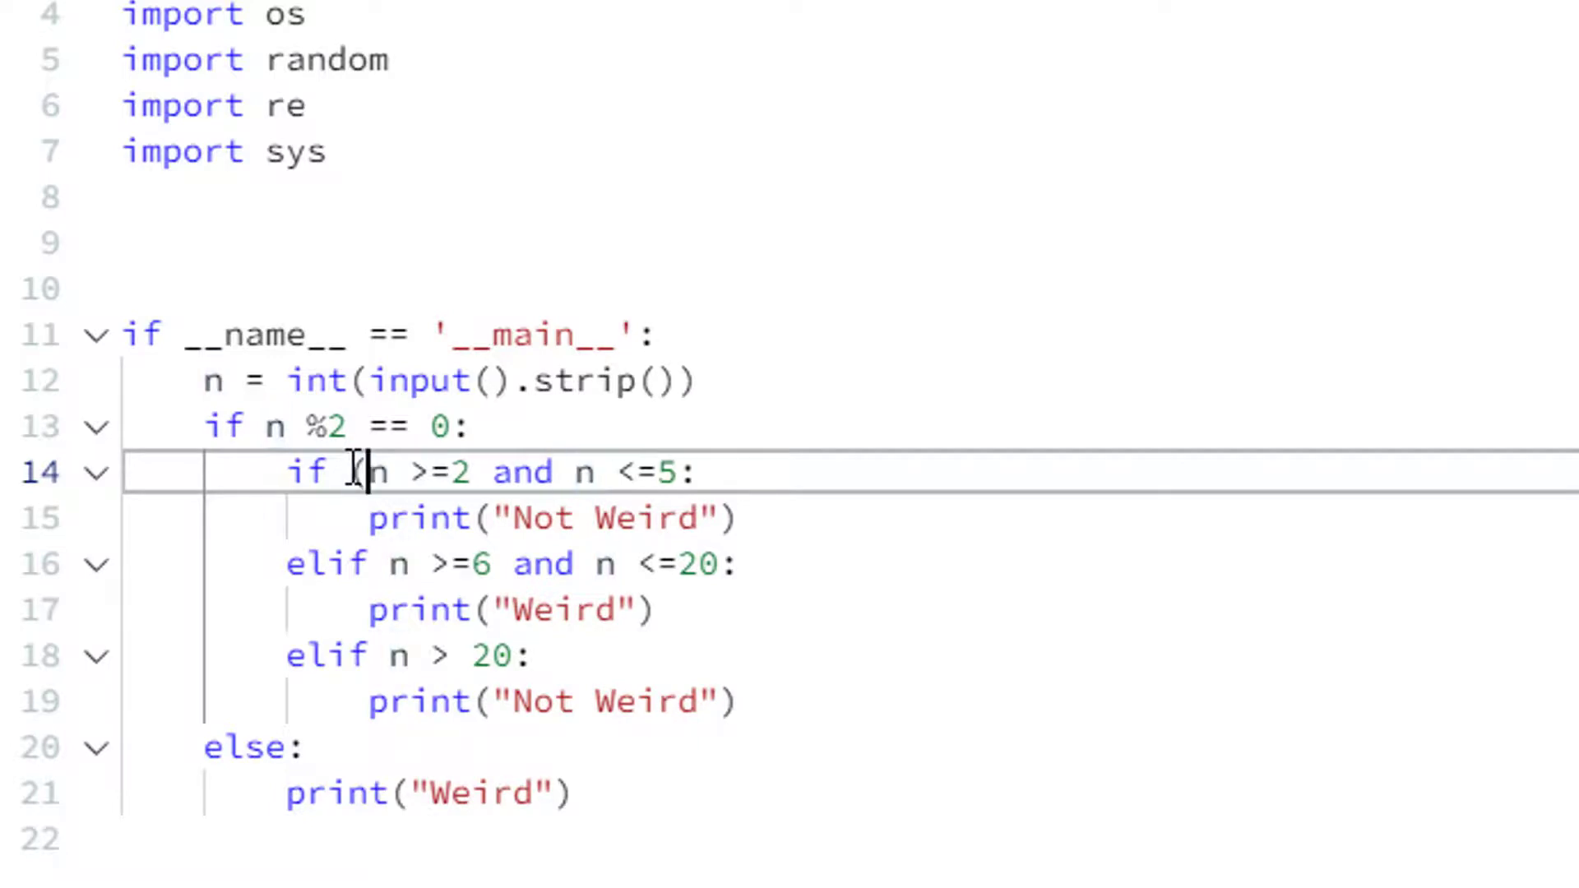
text((n >=2 and n <=5) or n > 20)
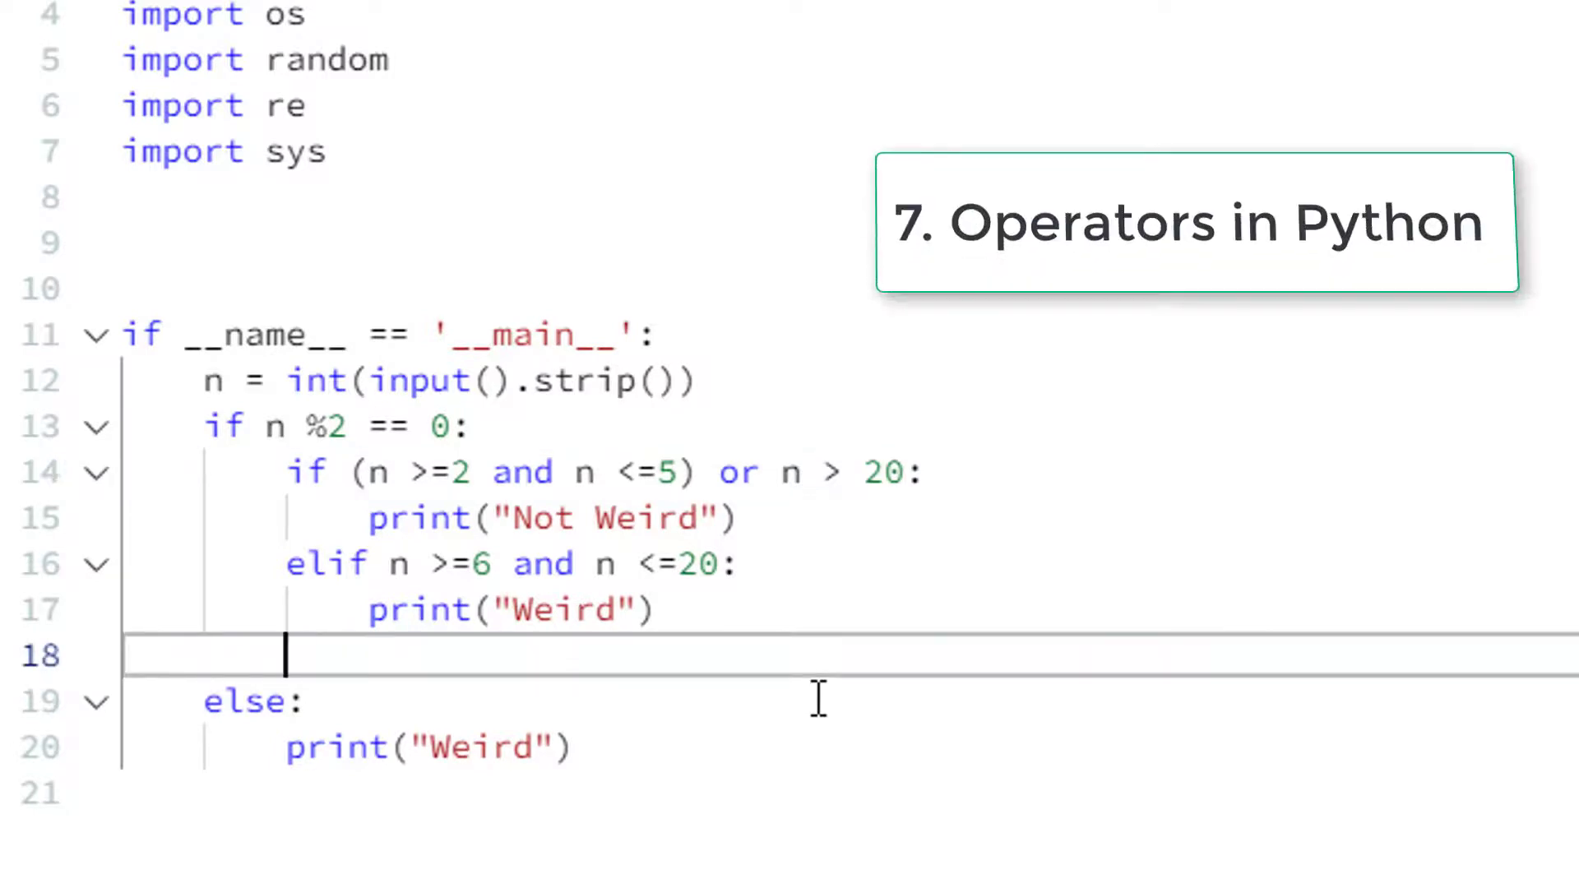
mouse_move(744, 441)
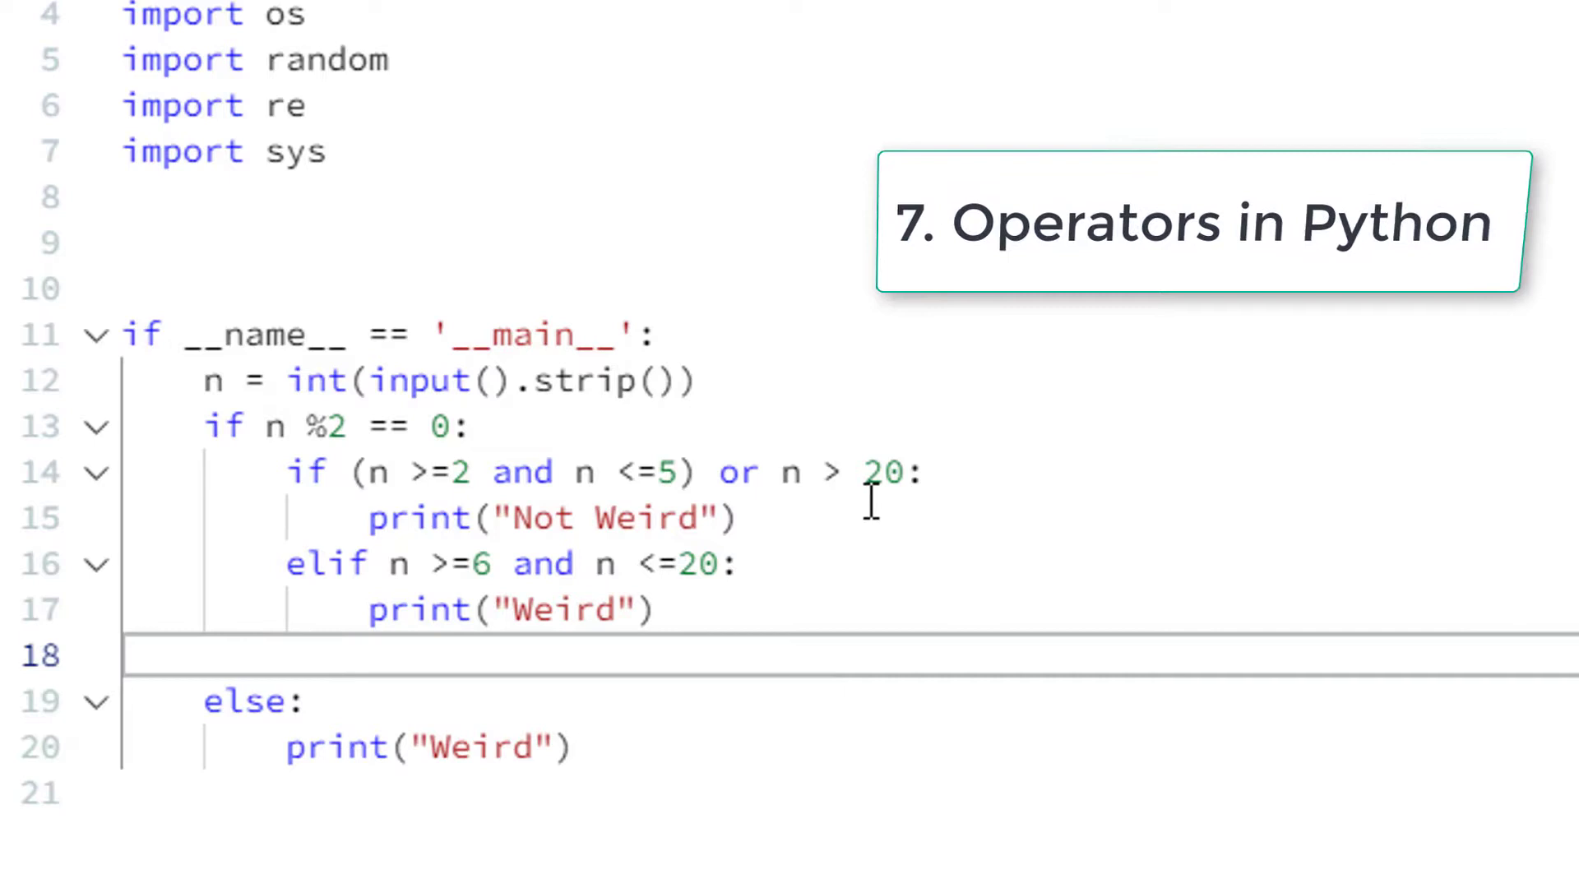
click(285, 655)
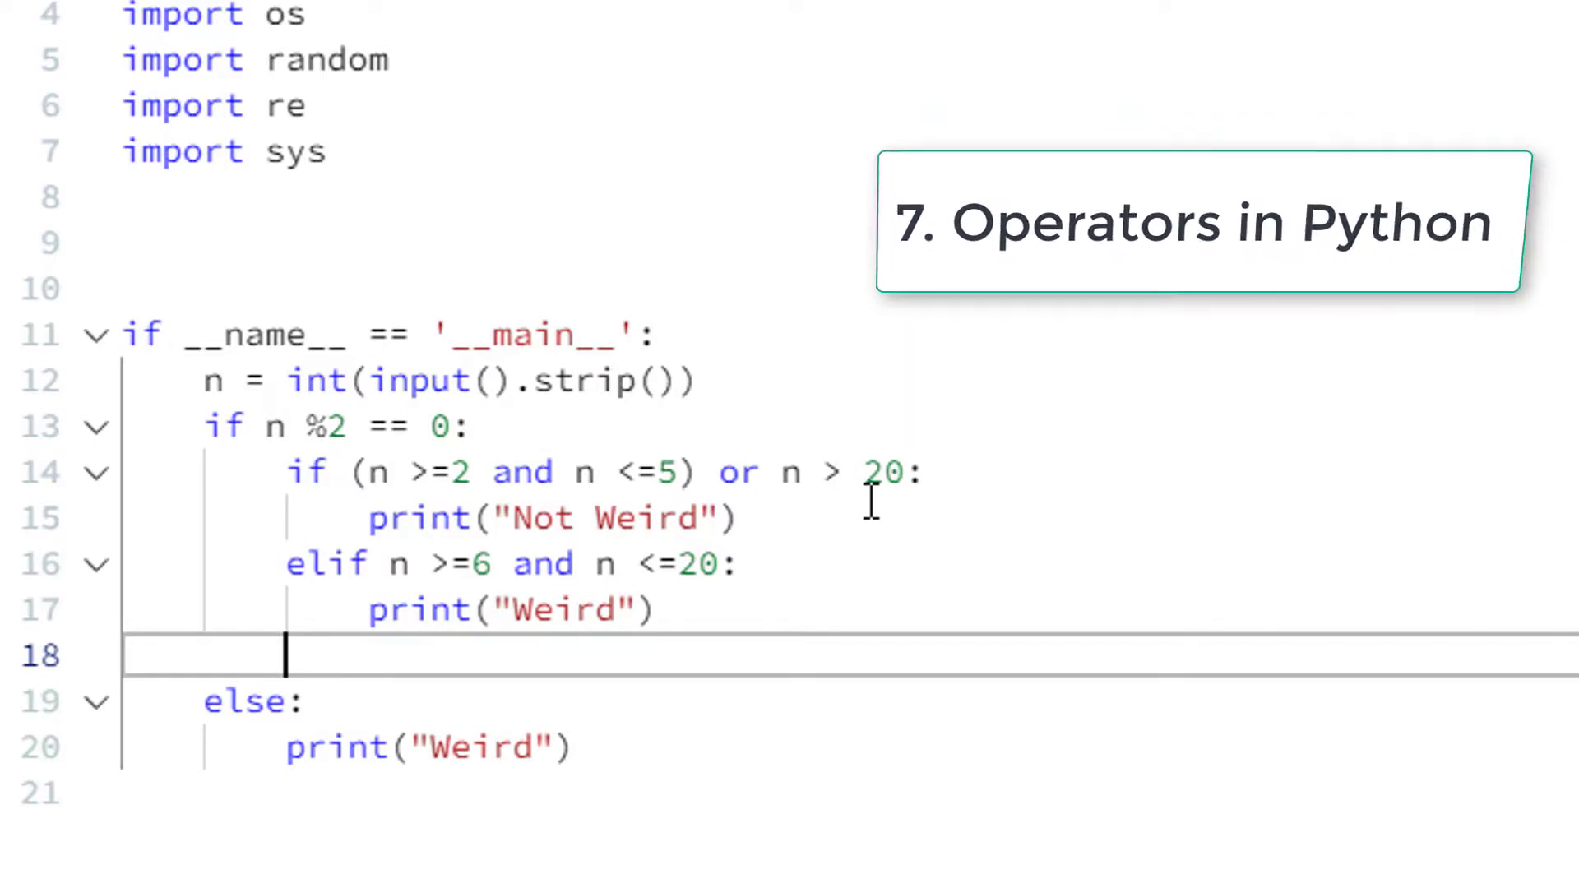
click(796, 472)
text(()
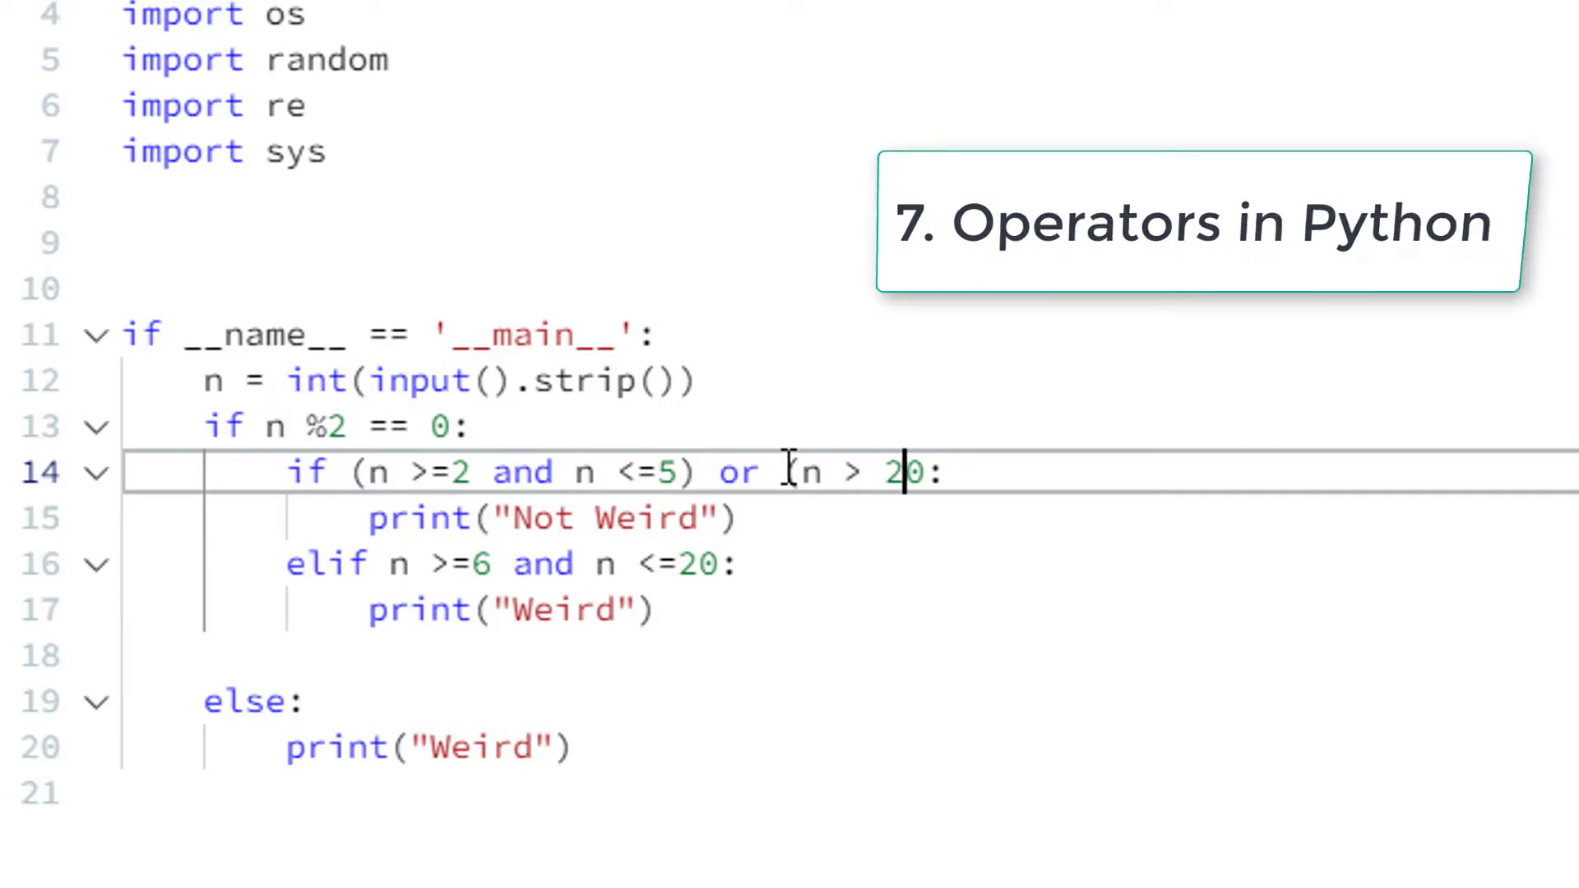
text())
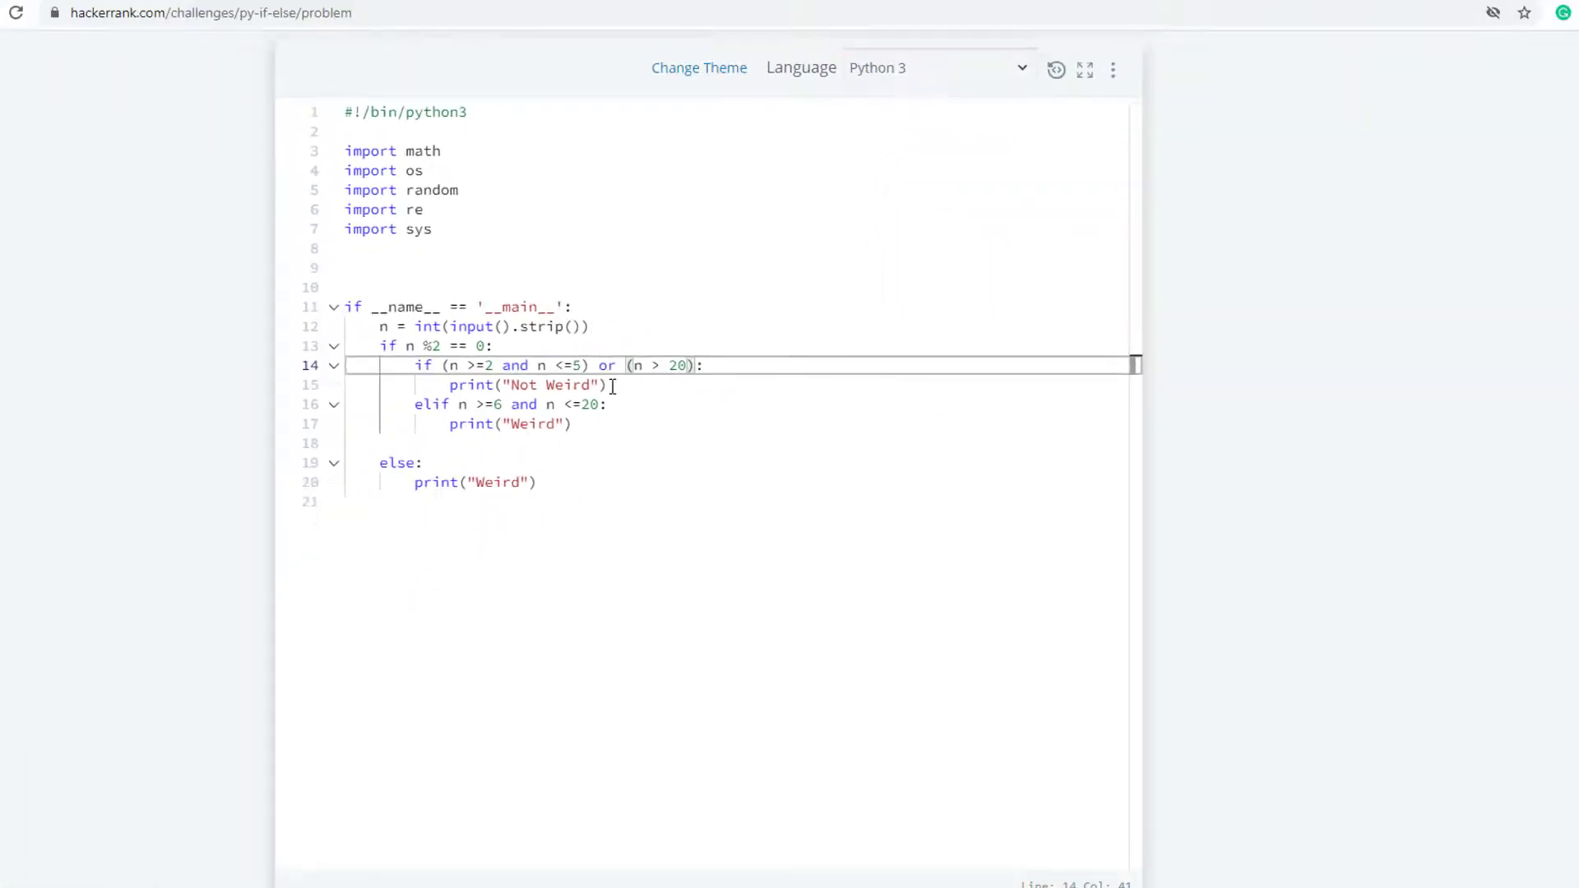
- Run the code, submit it, and view the all-passed test case results
click(1002, 651)
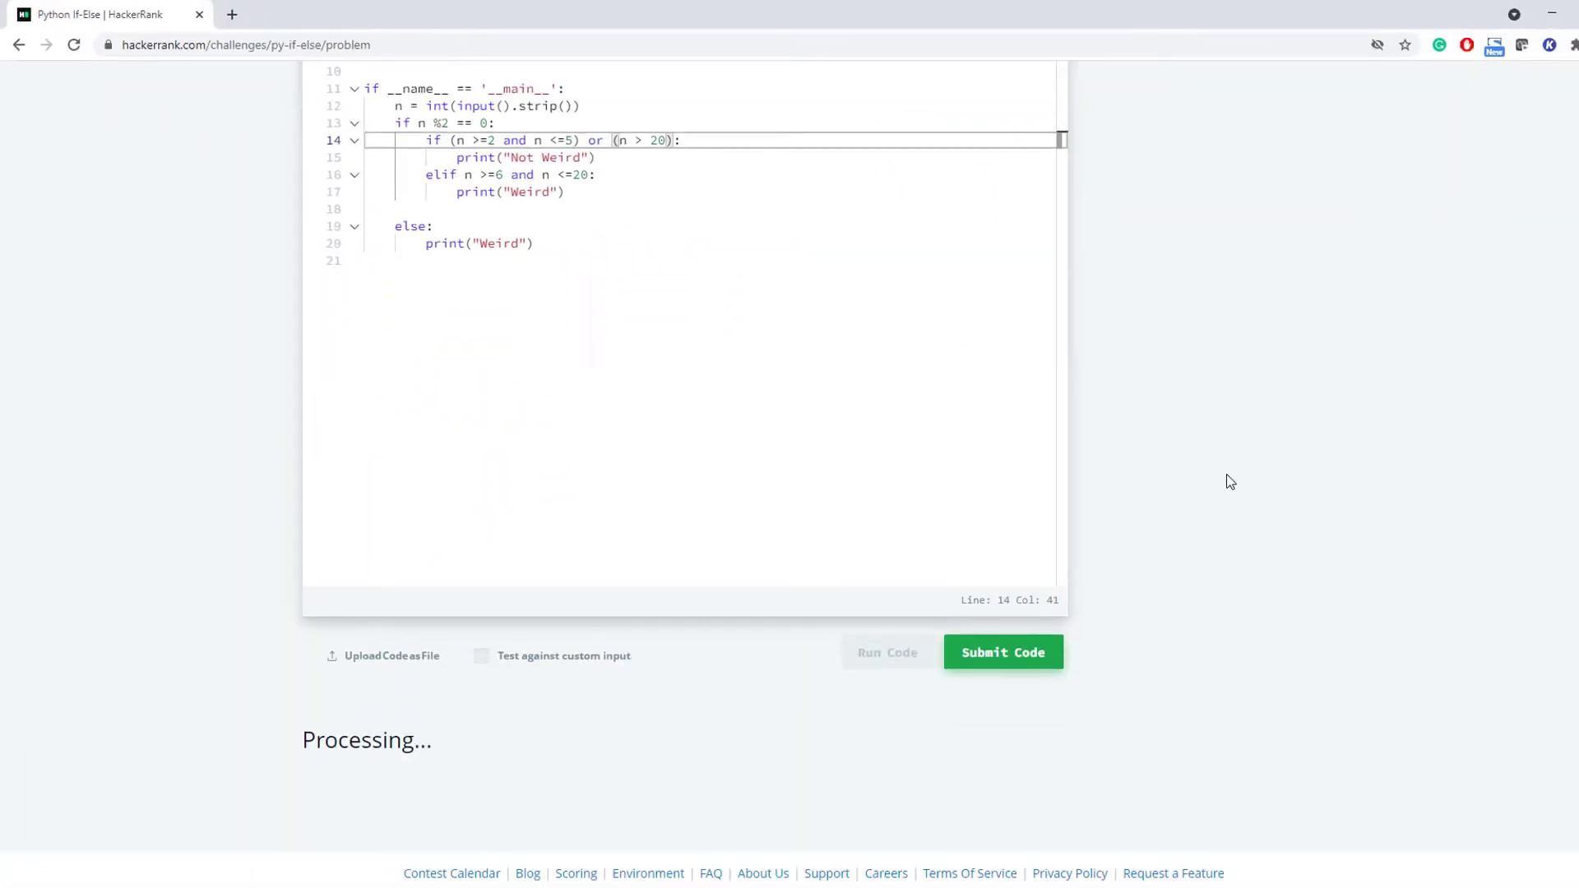
click(887, 651)
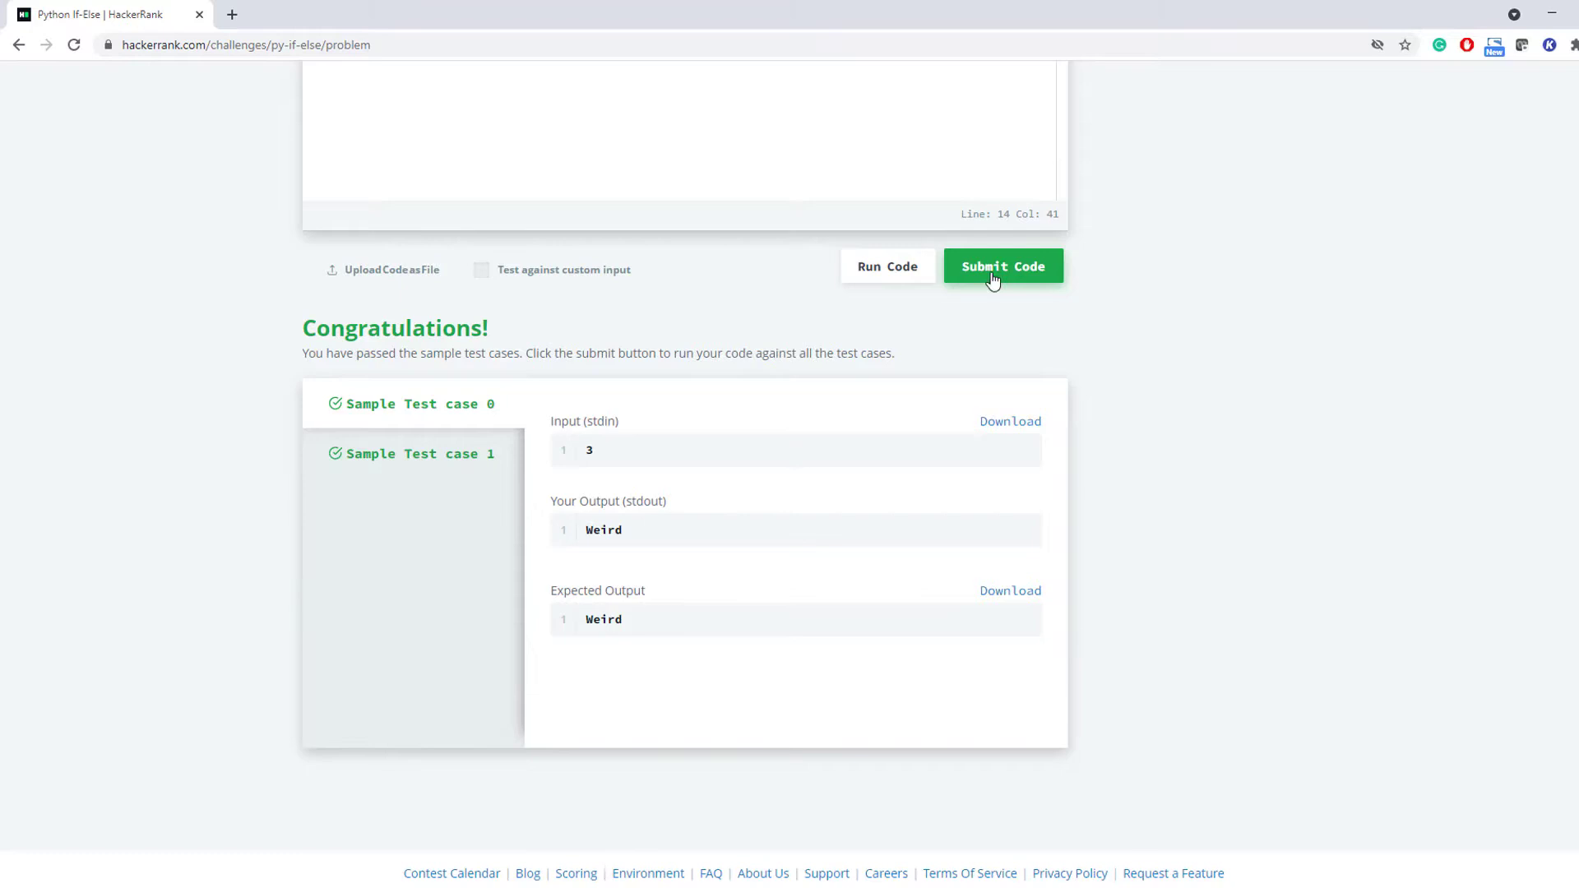
click(1002, 266)
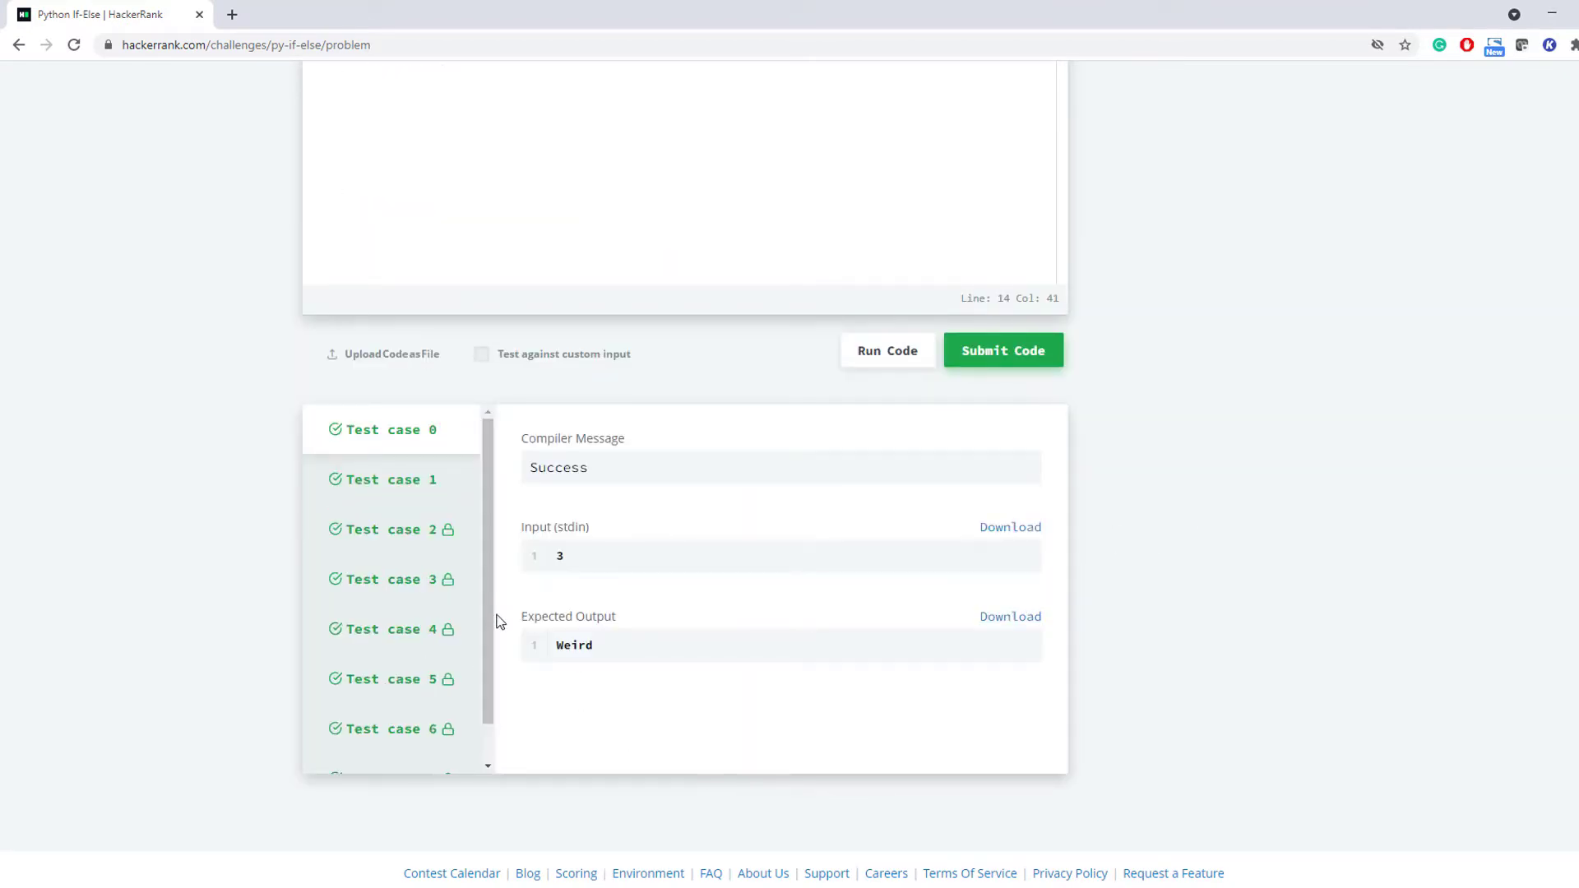
click(1001, 350)
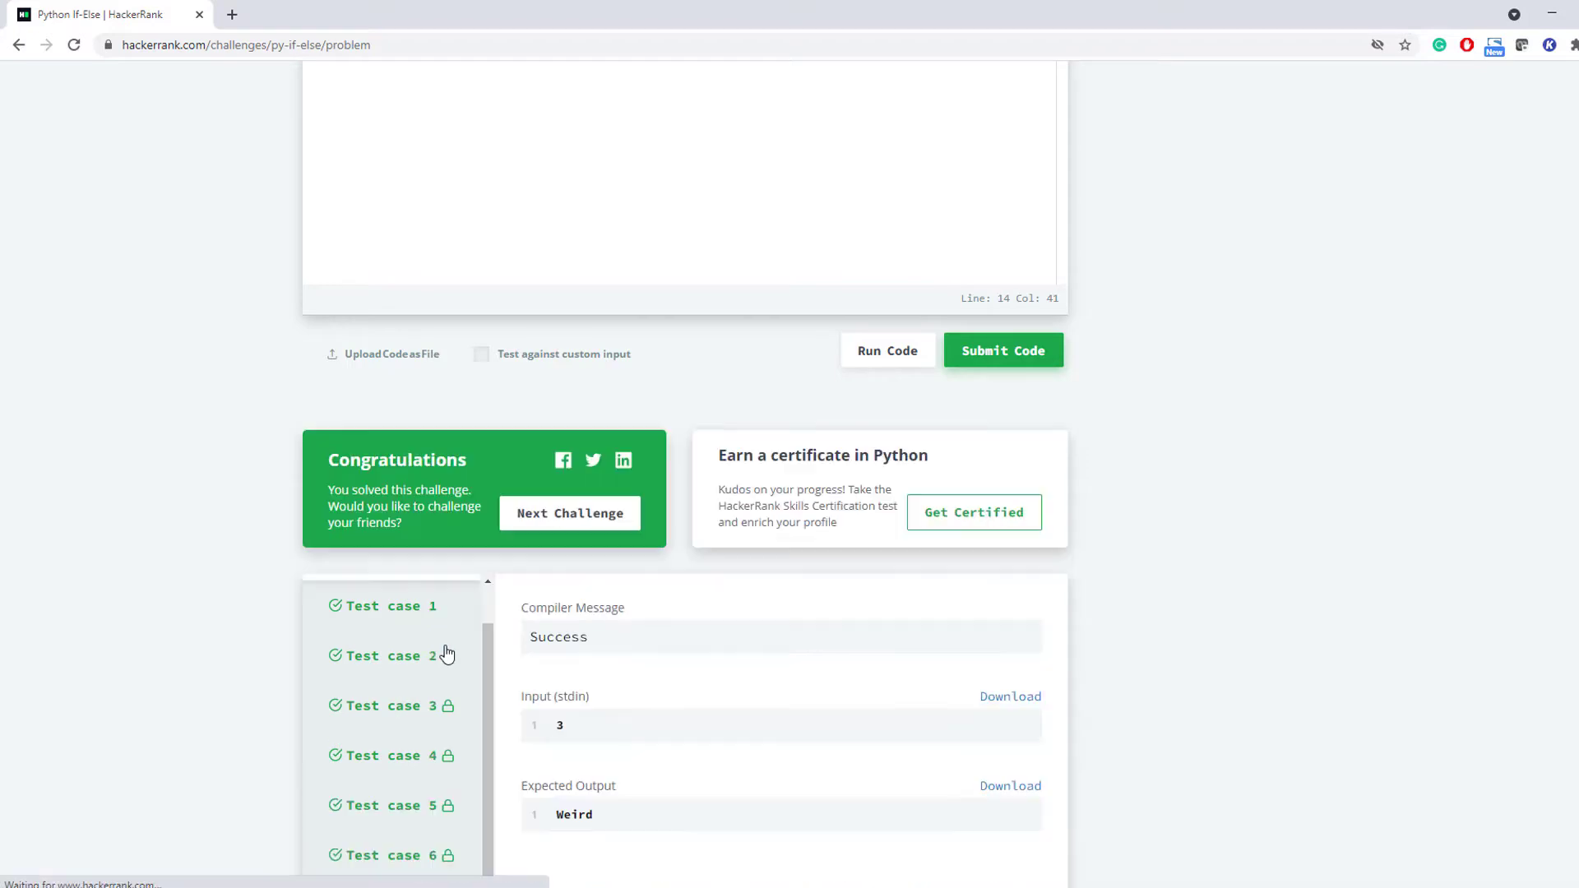